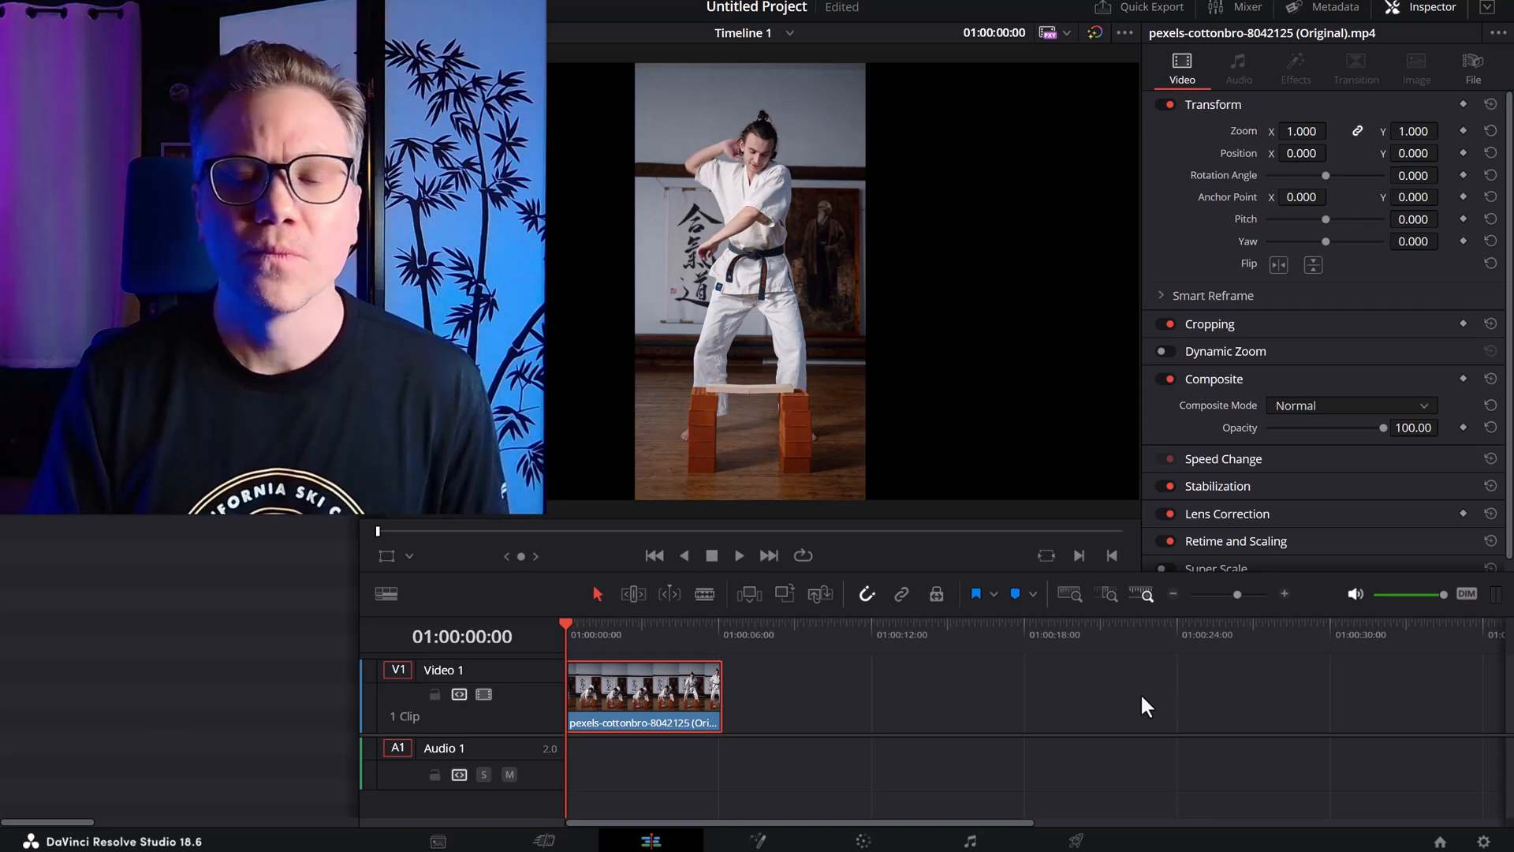
{"action": "mouse_move", "coordinate": [736, 566]}
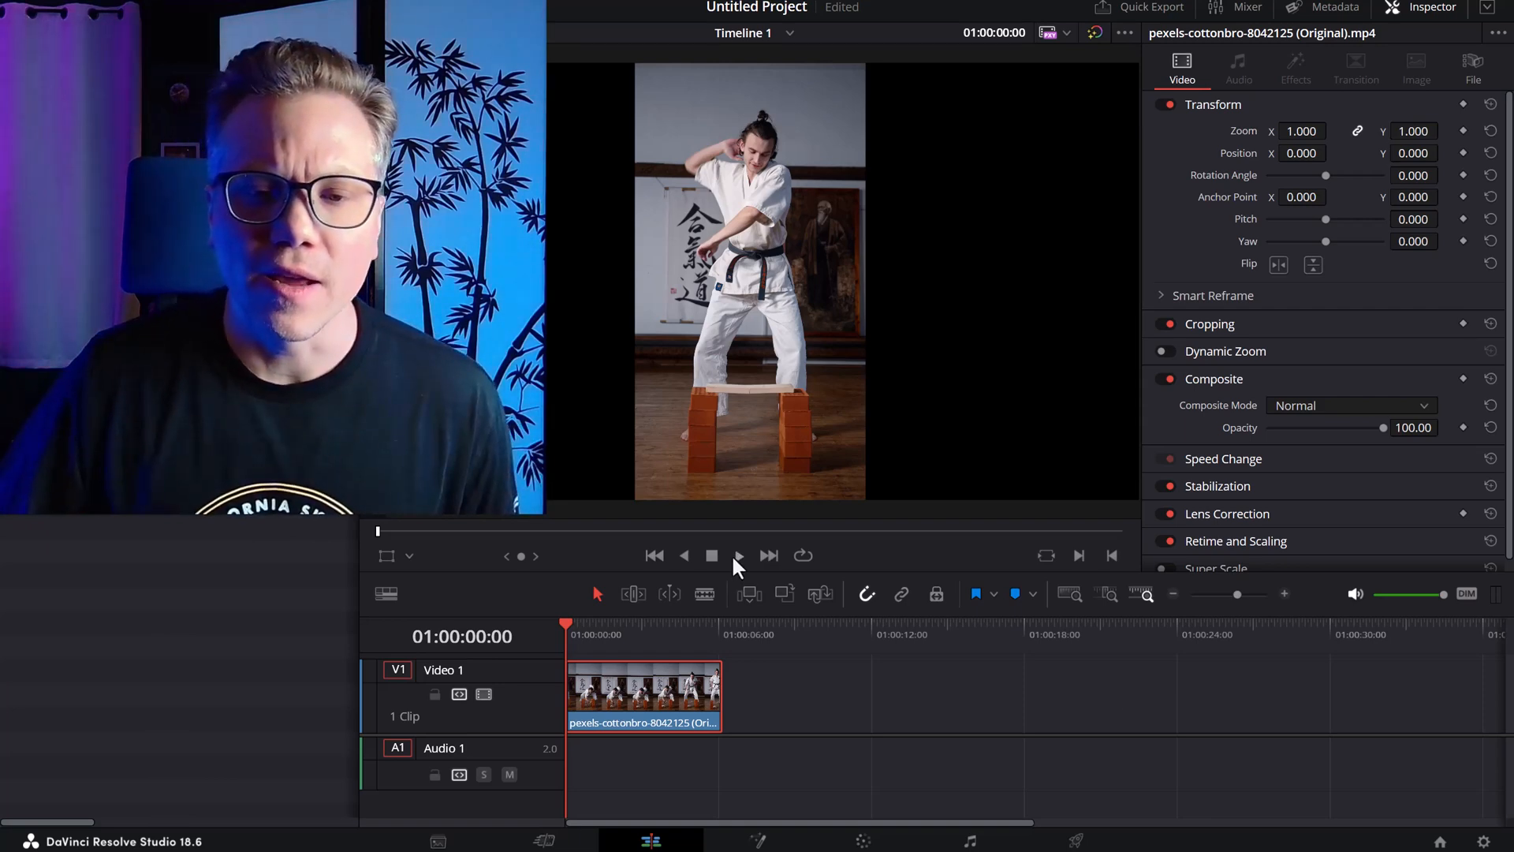
Step: Play the karate clip to locate the cut point about one second in, before the strike
{"action": "left_click", "coordinate": [738, 555]}
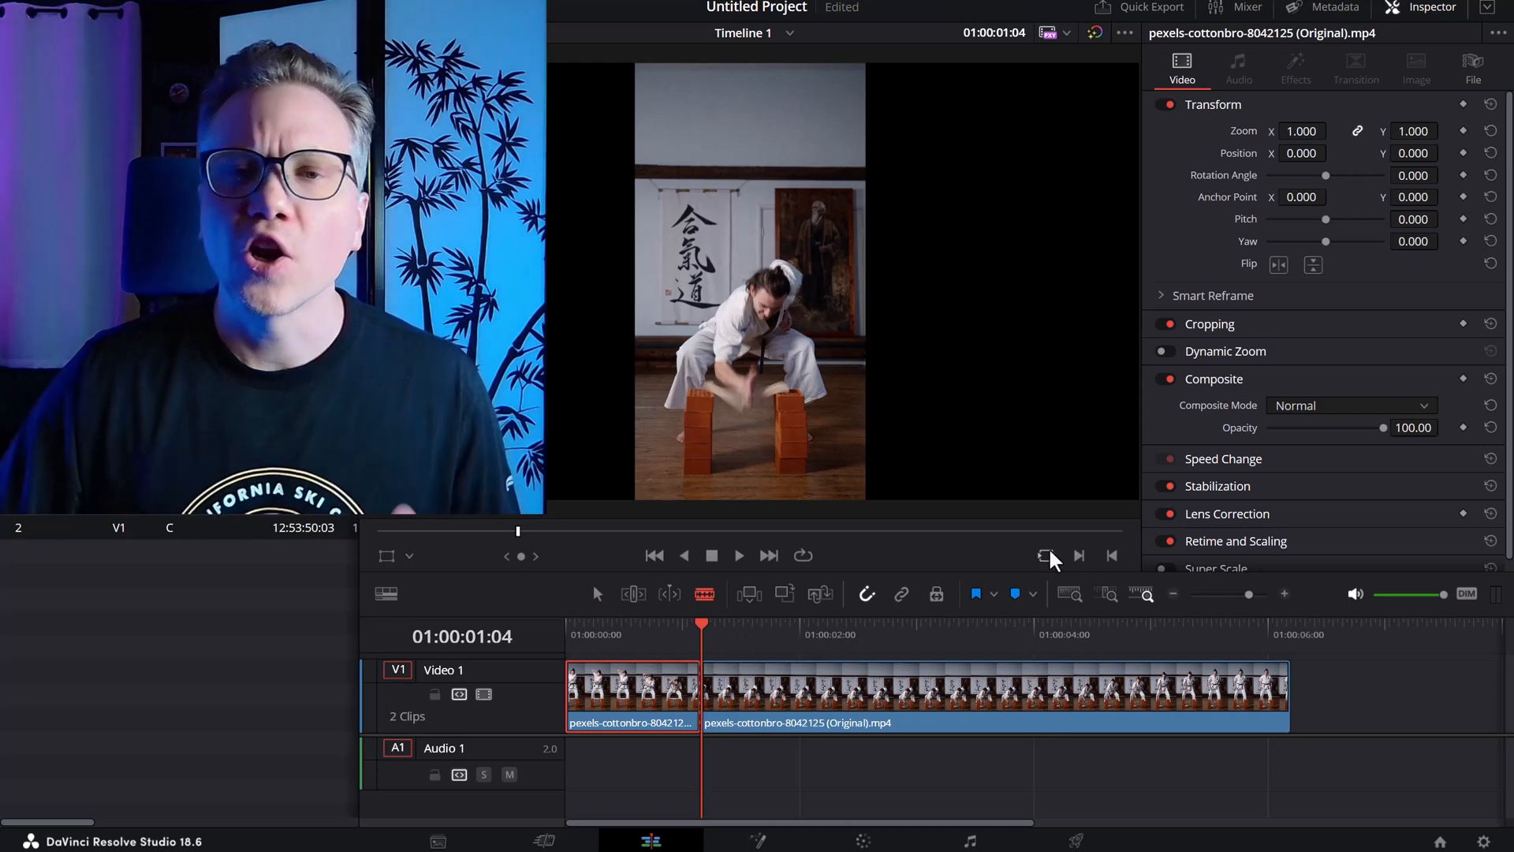
{"action": "mouse_move", "coordinate": [1046, 555]}
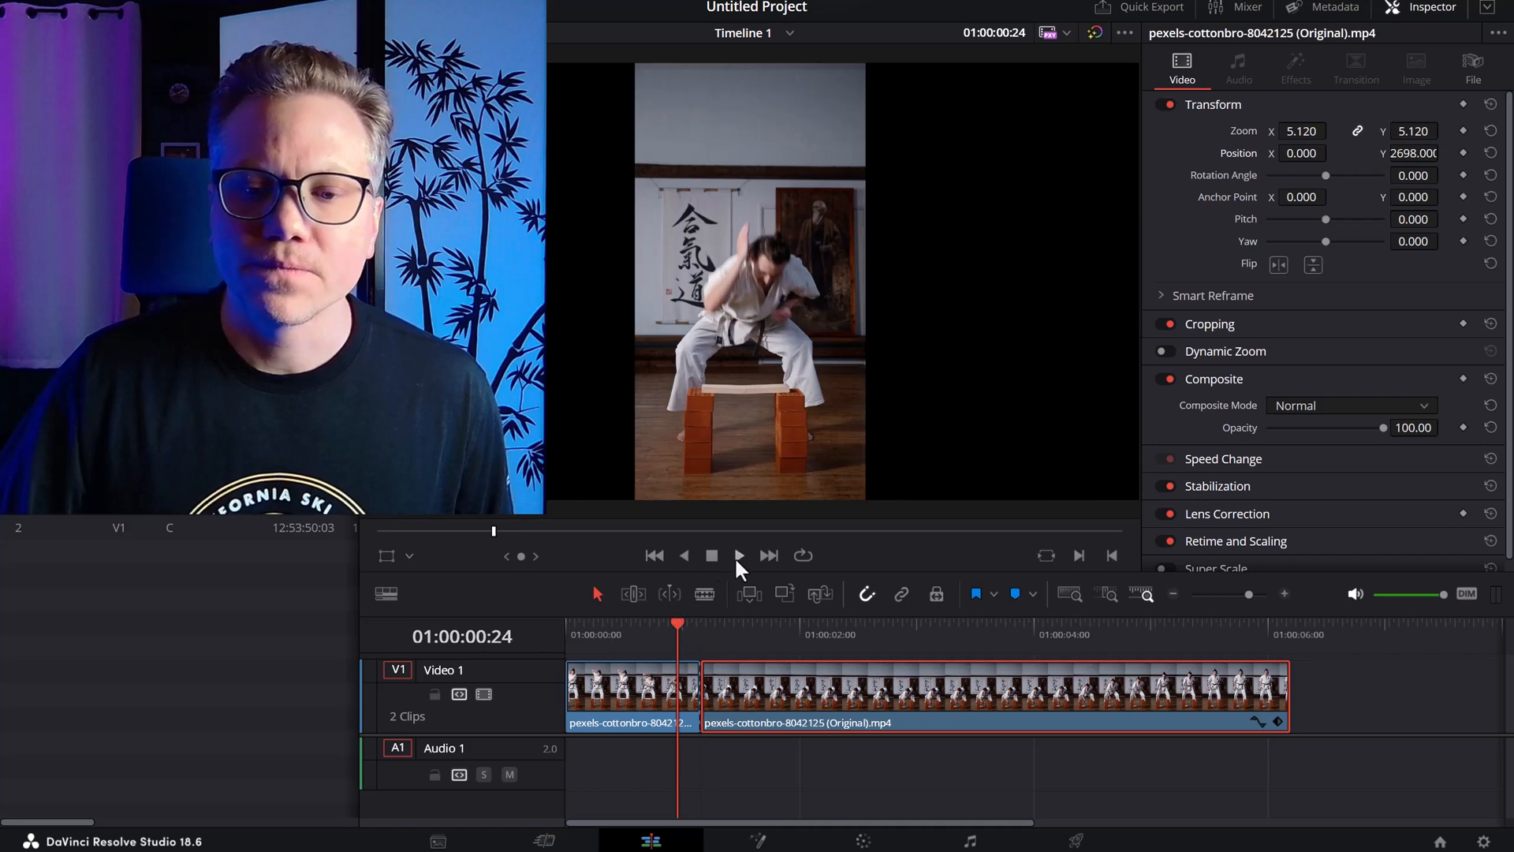
{"action": "left_click", "coordinate": [738, 553]}
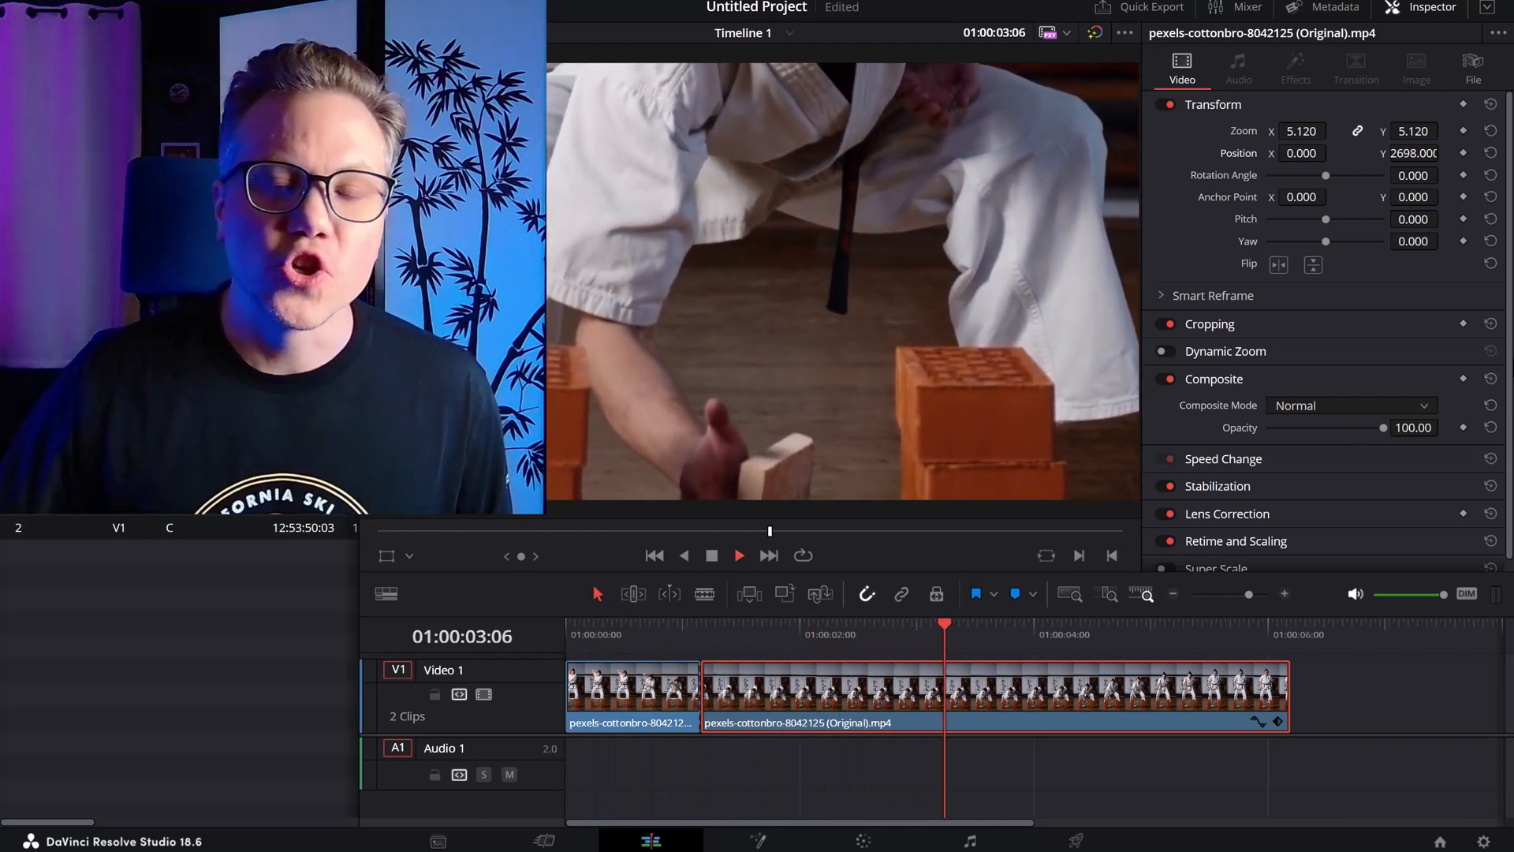
{"action": "left_click", "coordinate": [738, 554]}
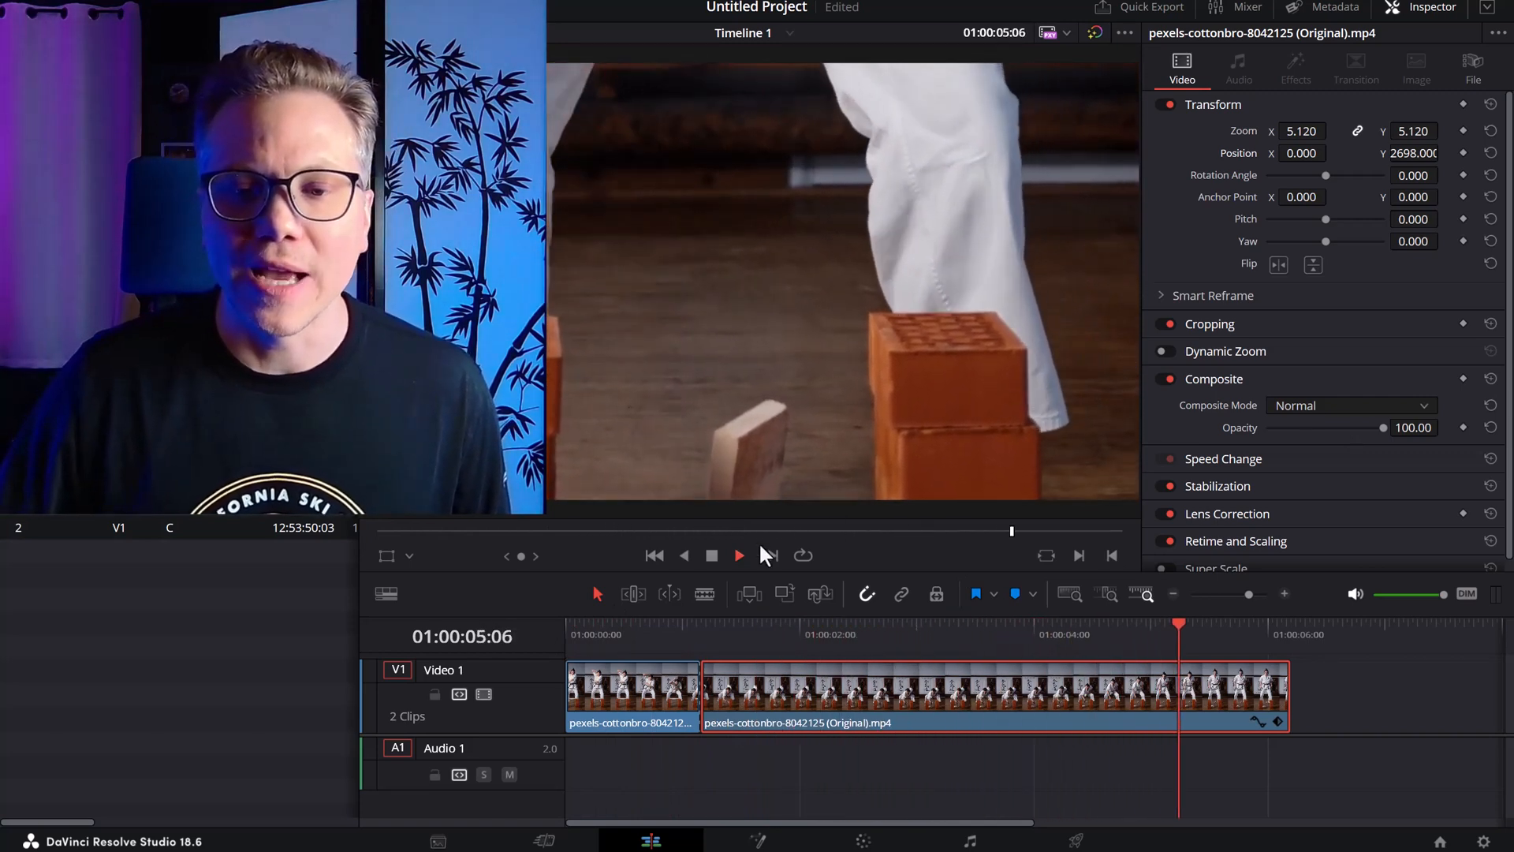
{"action": "left_click", "coordinate": [738, 555]}
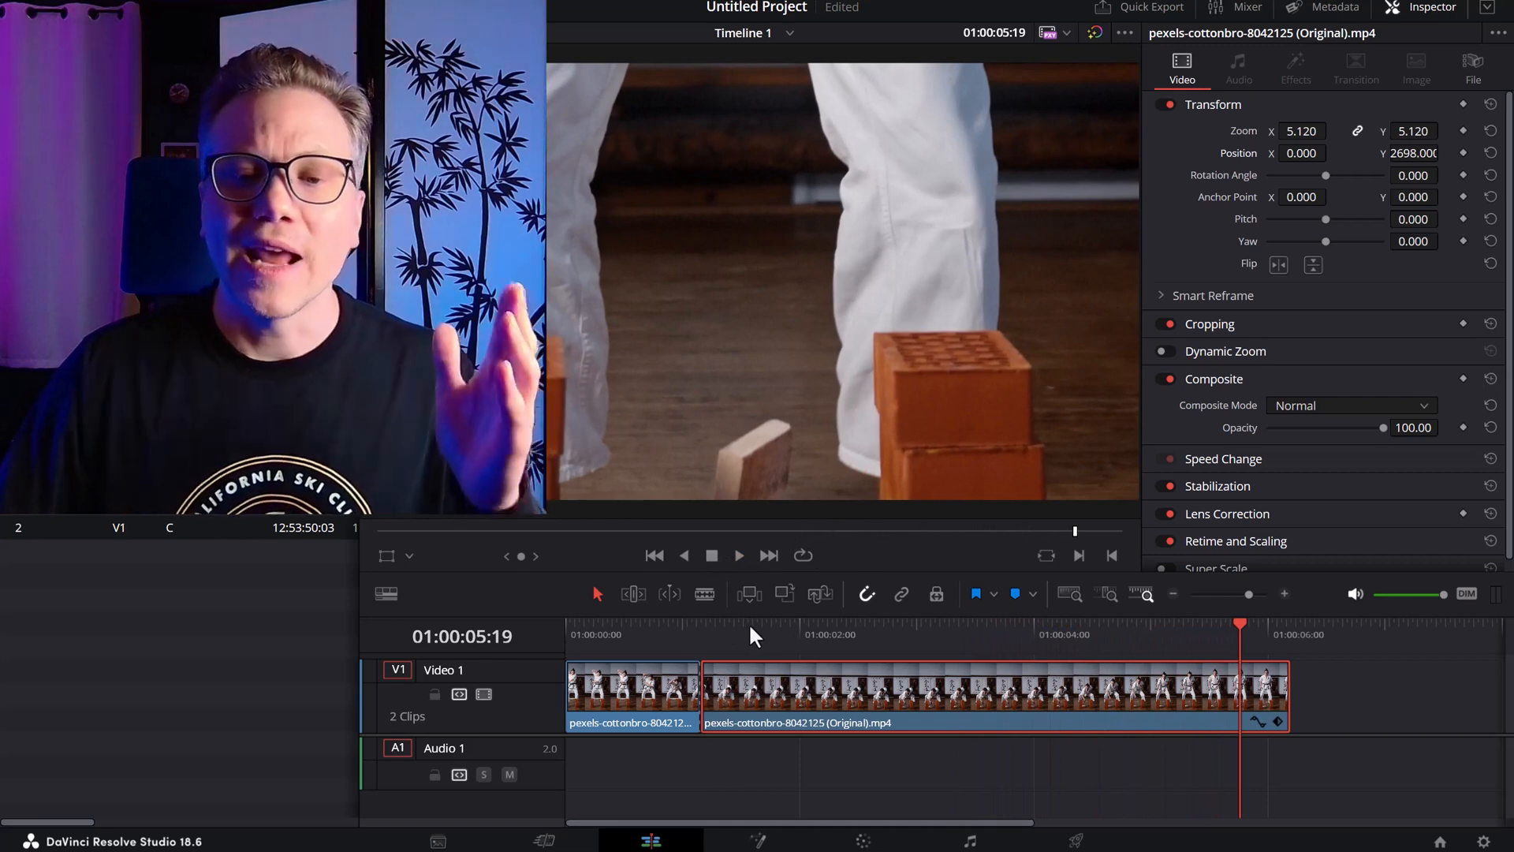
{"action": "left_click", "coordinate": [664, 634]}
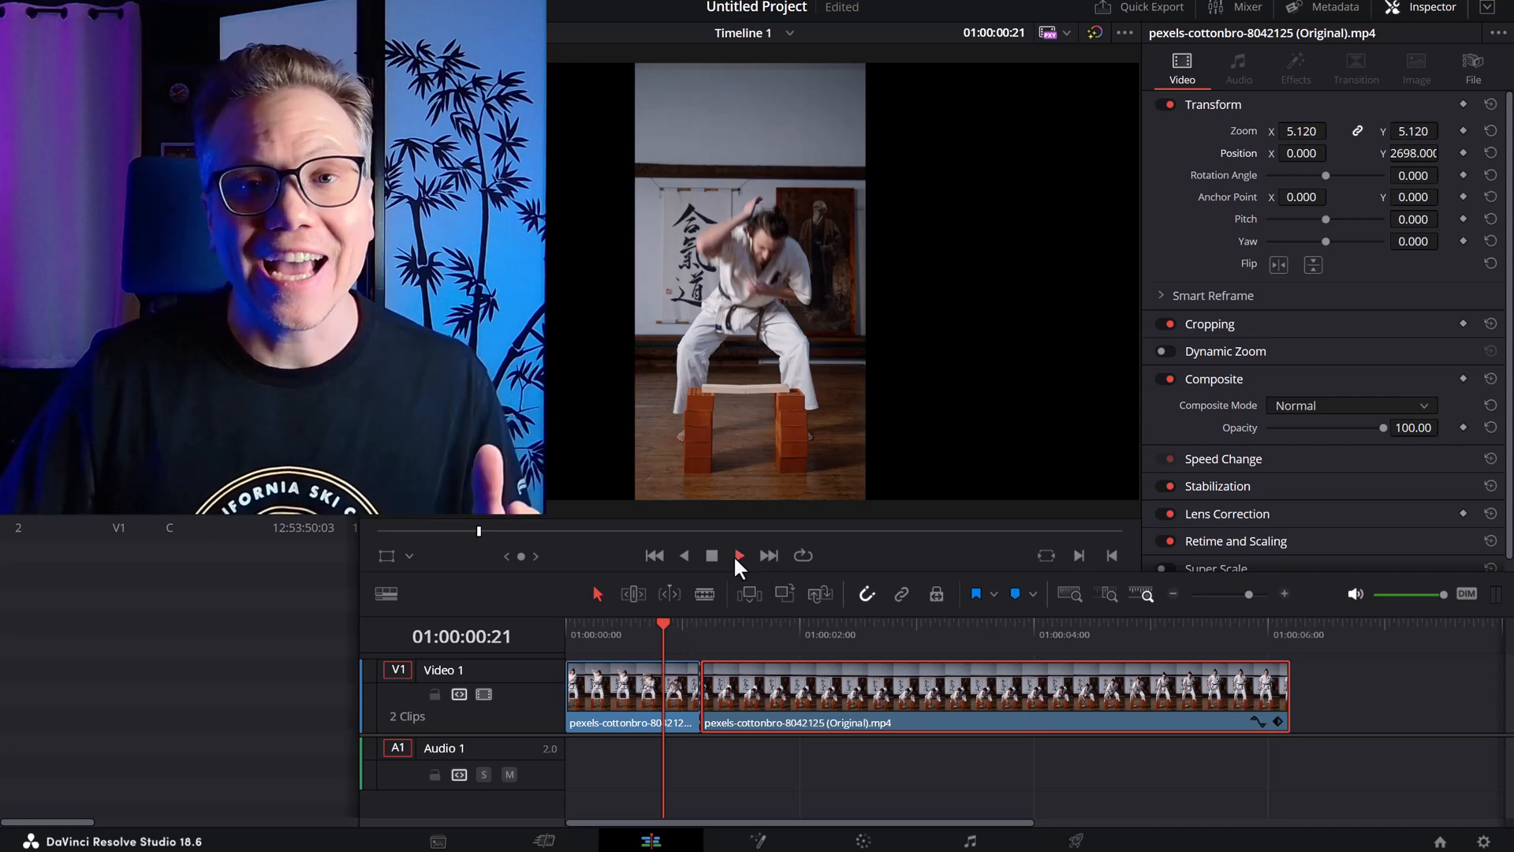
{"action": "left_click", "coordinate": [738, 553]}
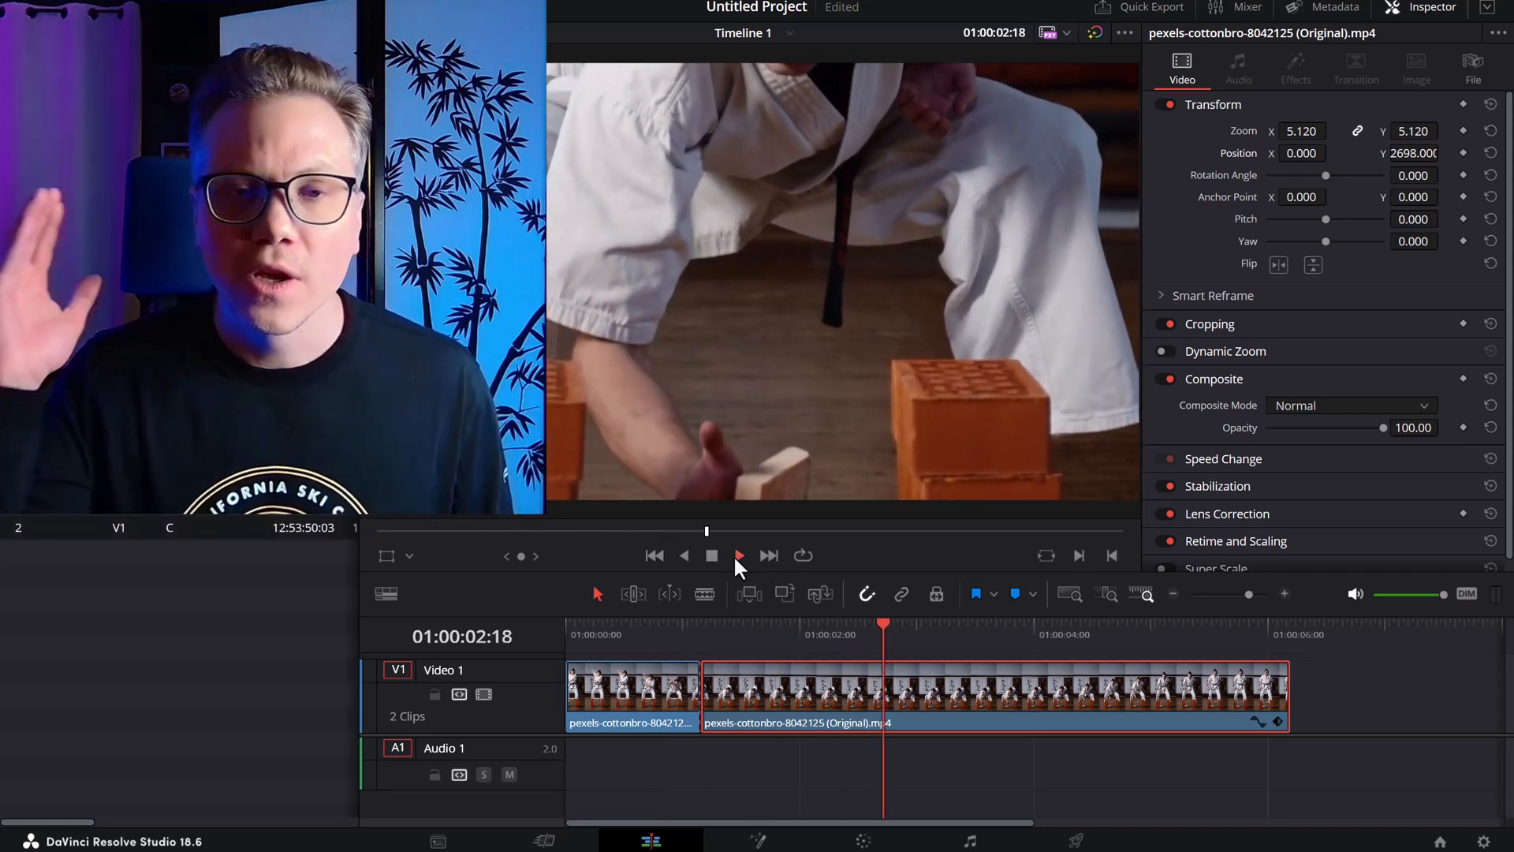
{"action": "left_click", "coordinate": [738, 555]}
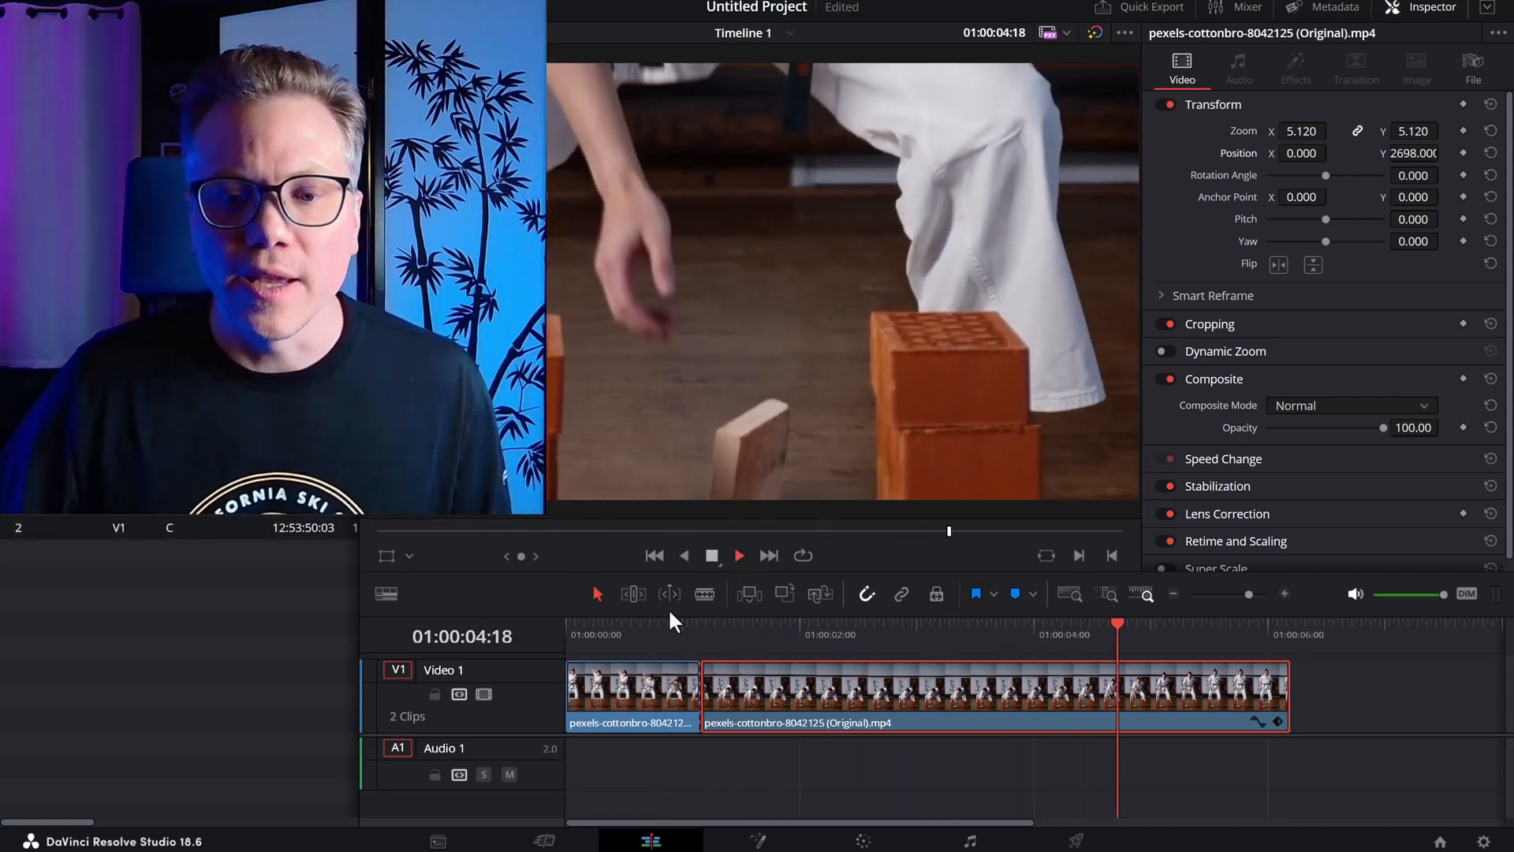
{"action": "left_click", "coordinate": [847, 635]}
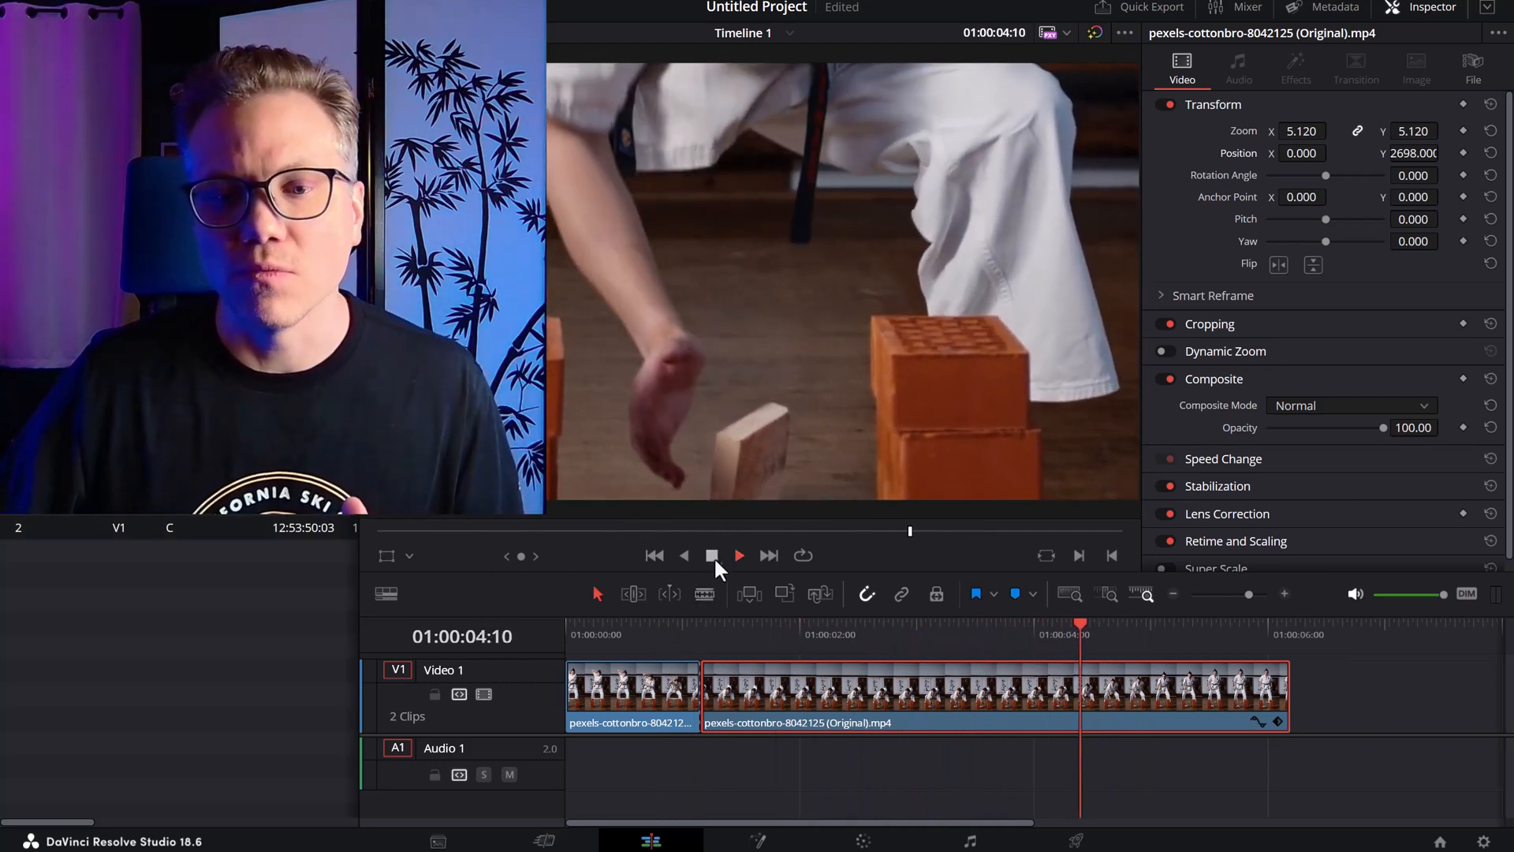
{"action": "left_click", "coordinate": [738, 555]}
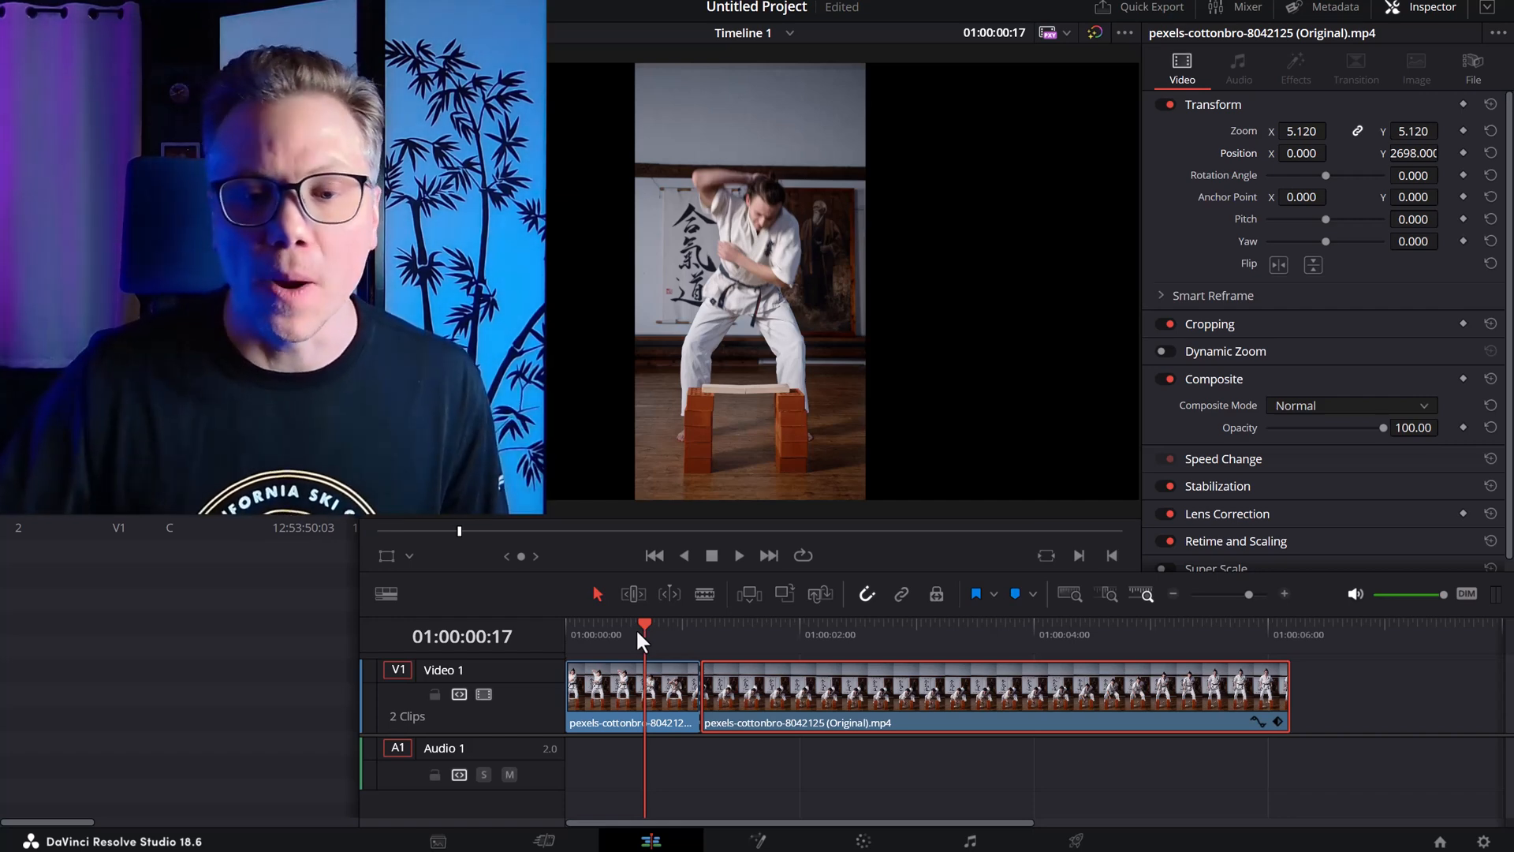
{"action": "left_click", "coordinate": [738, 555]}
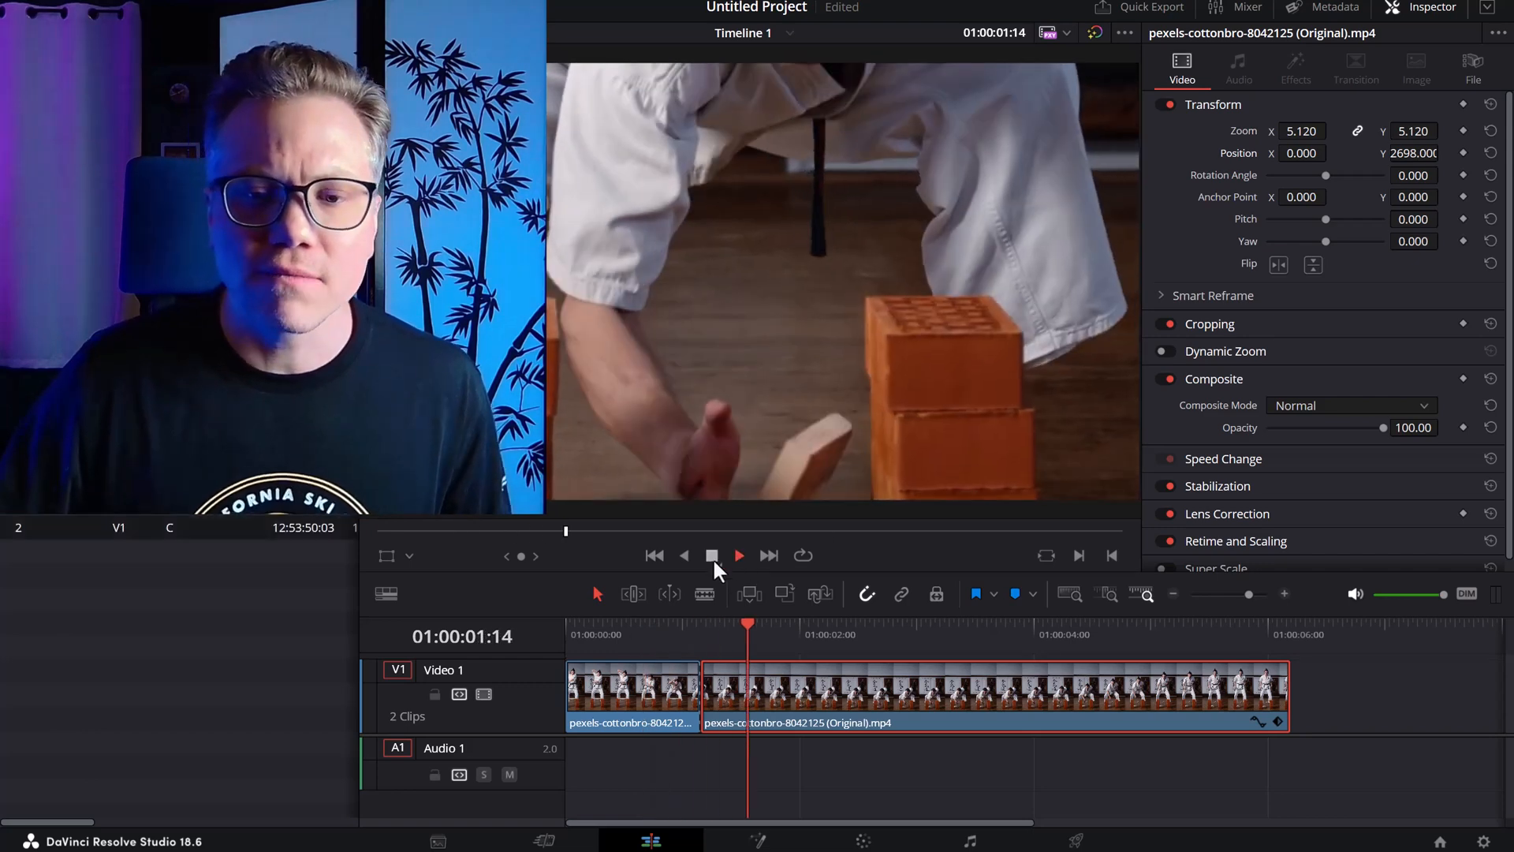
{"action": "left_click", "coordinate": [738, 555]}
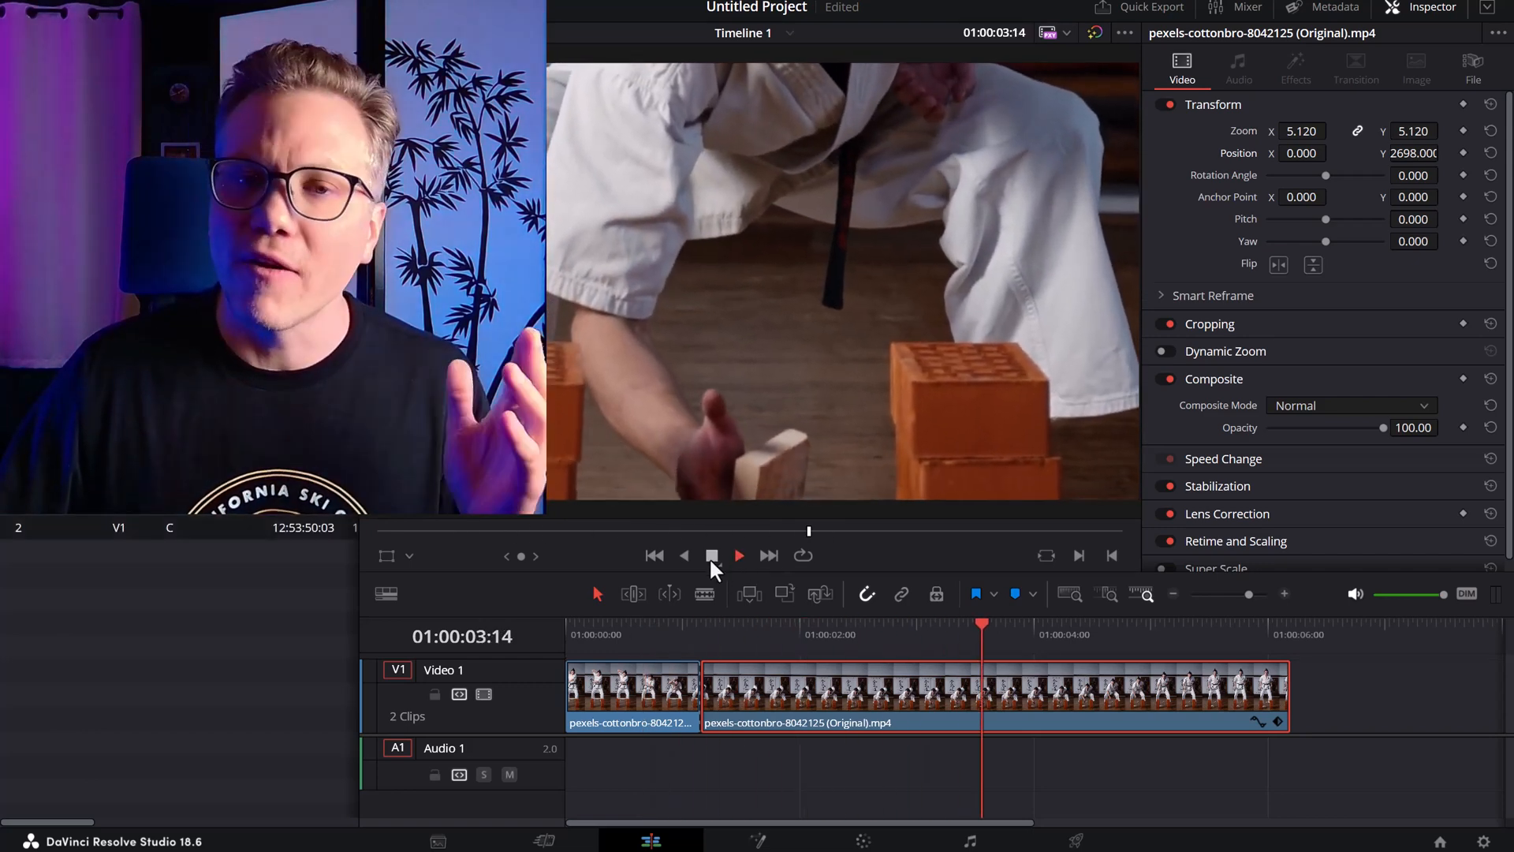
{"action": "left_click", "coordinate": [712, 555]}
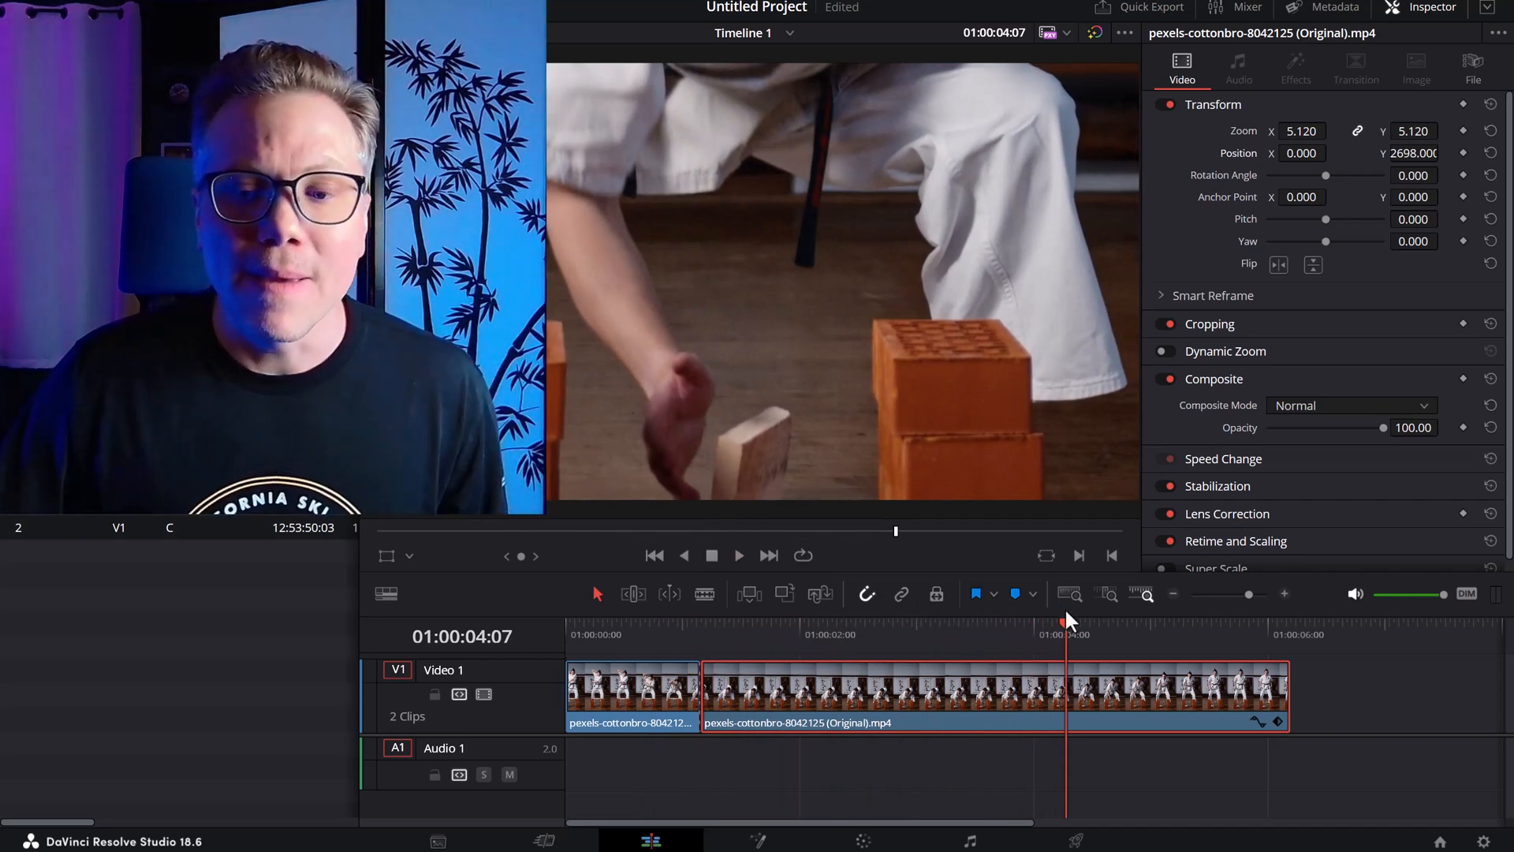
{"action": "mouse_move", "coordinate": [1073, 638]}
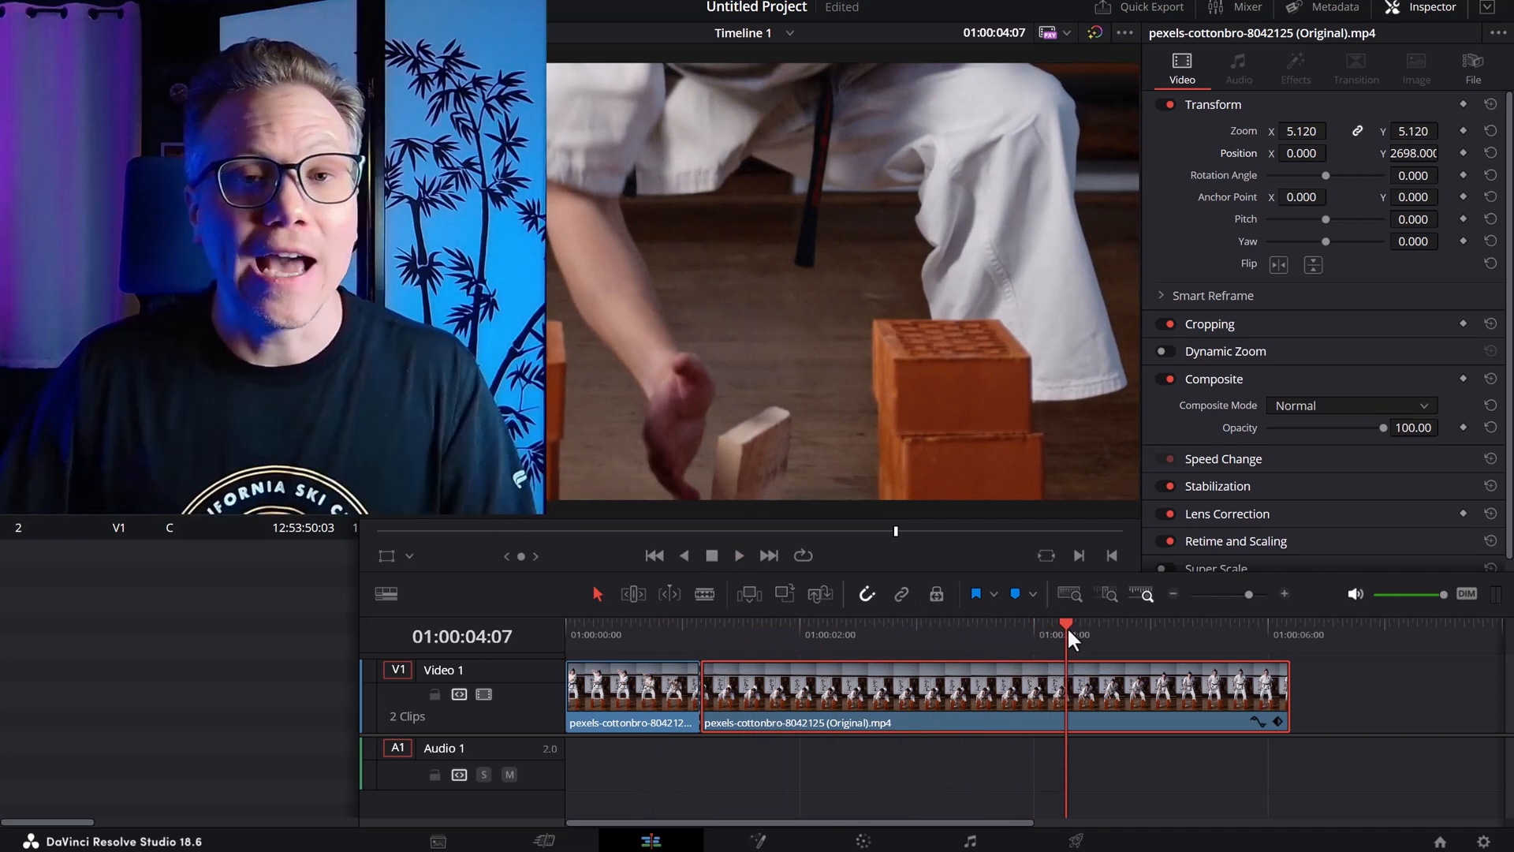
{"action": "left_click", "coordinate": [659, 628]}
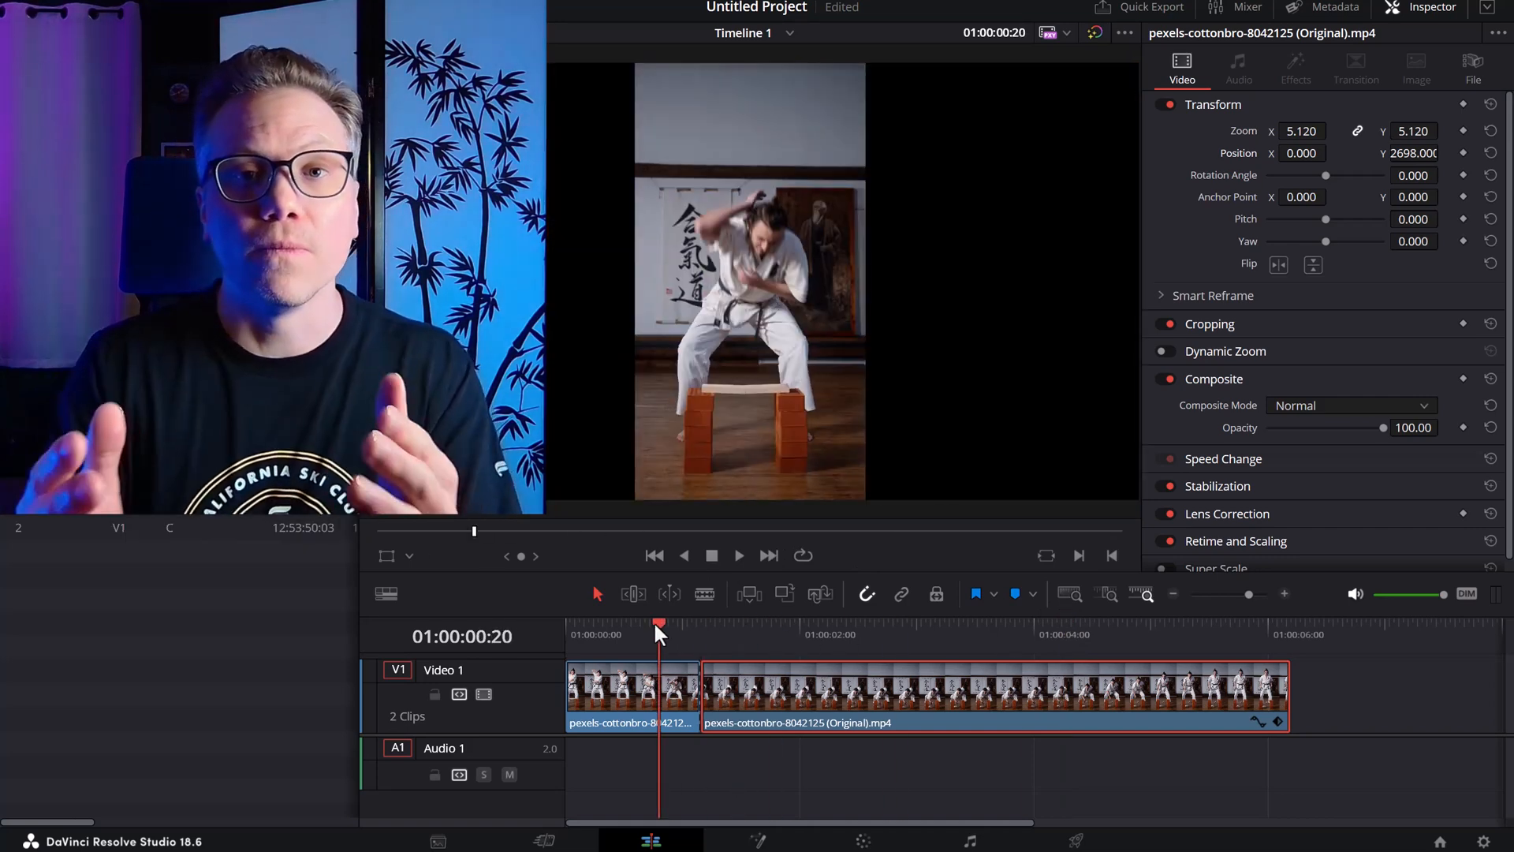
{"action": "mouse_move", "coordinate": [691, 618]}
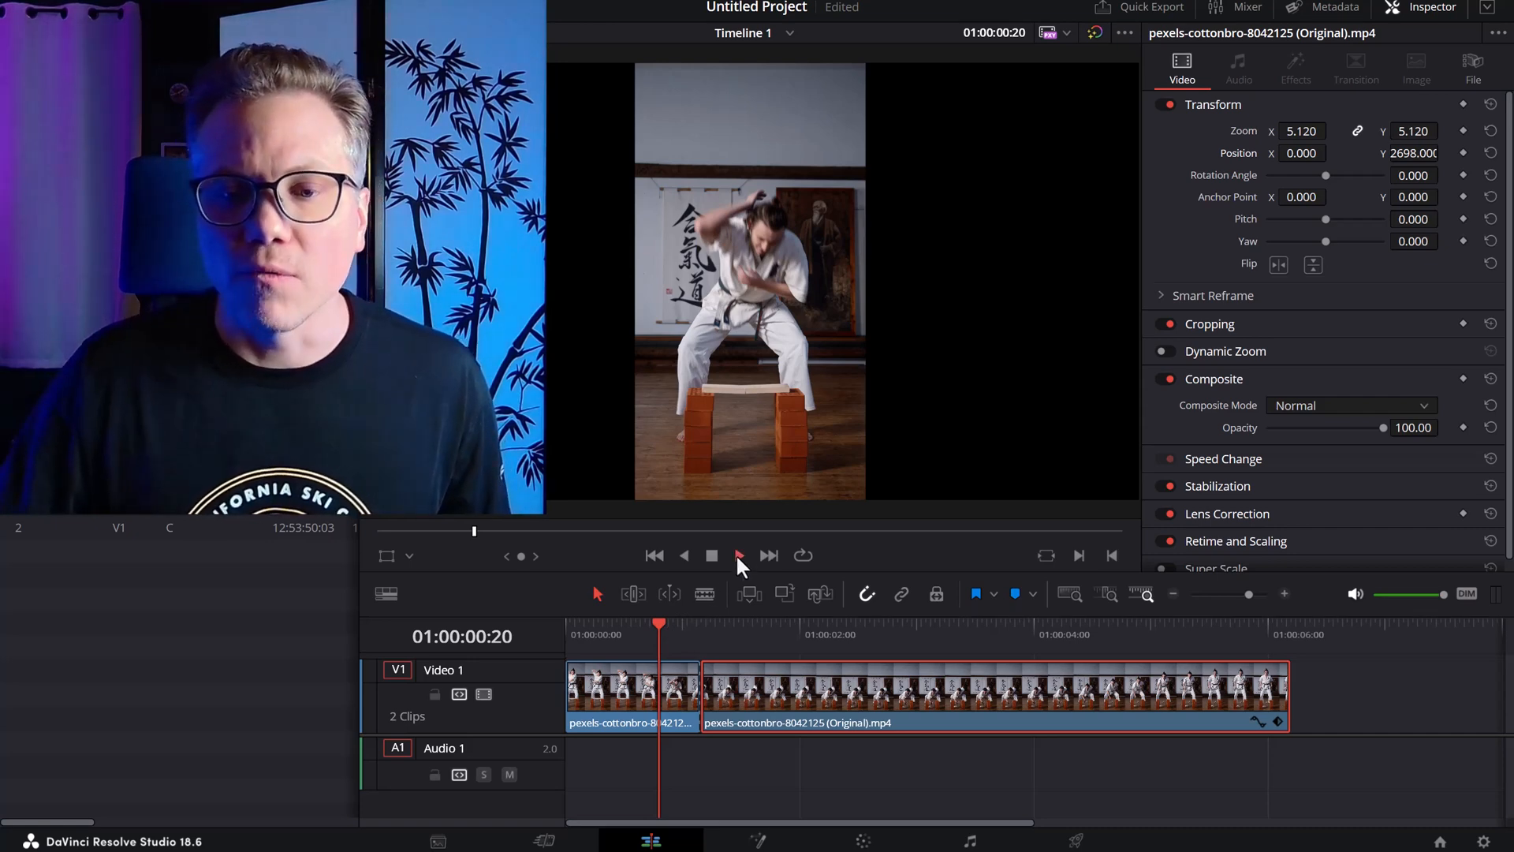
{"action": "left_click", "coordinate": [738, 553]}
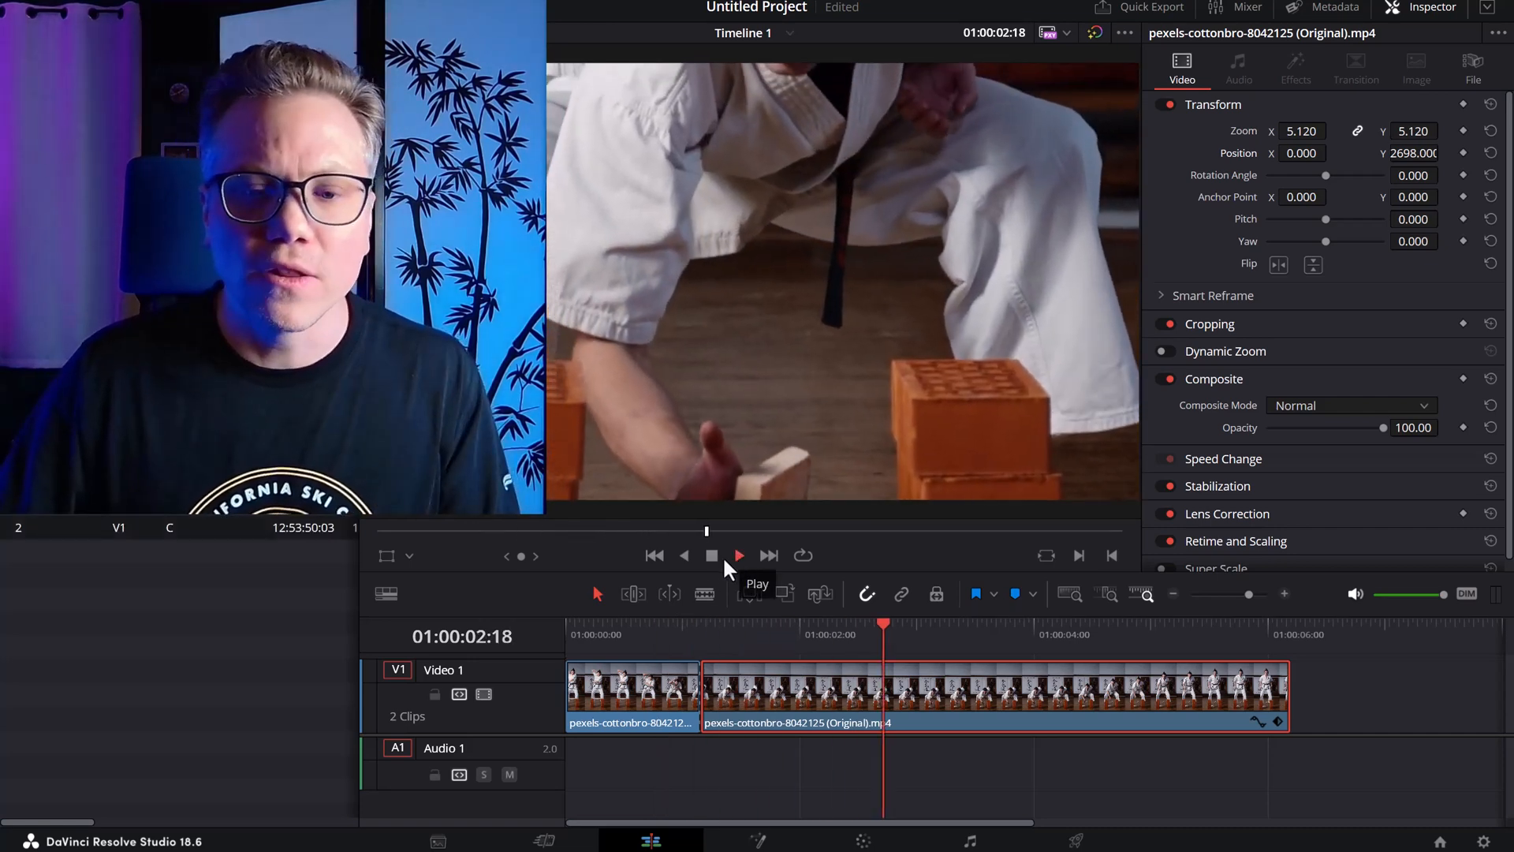
Step: Stop playback just after the boards break and move the playhead into the third shot near 01:00:04:04
{"action": "left_click", "coordinate": [738, 554]}
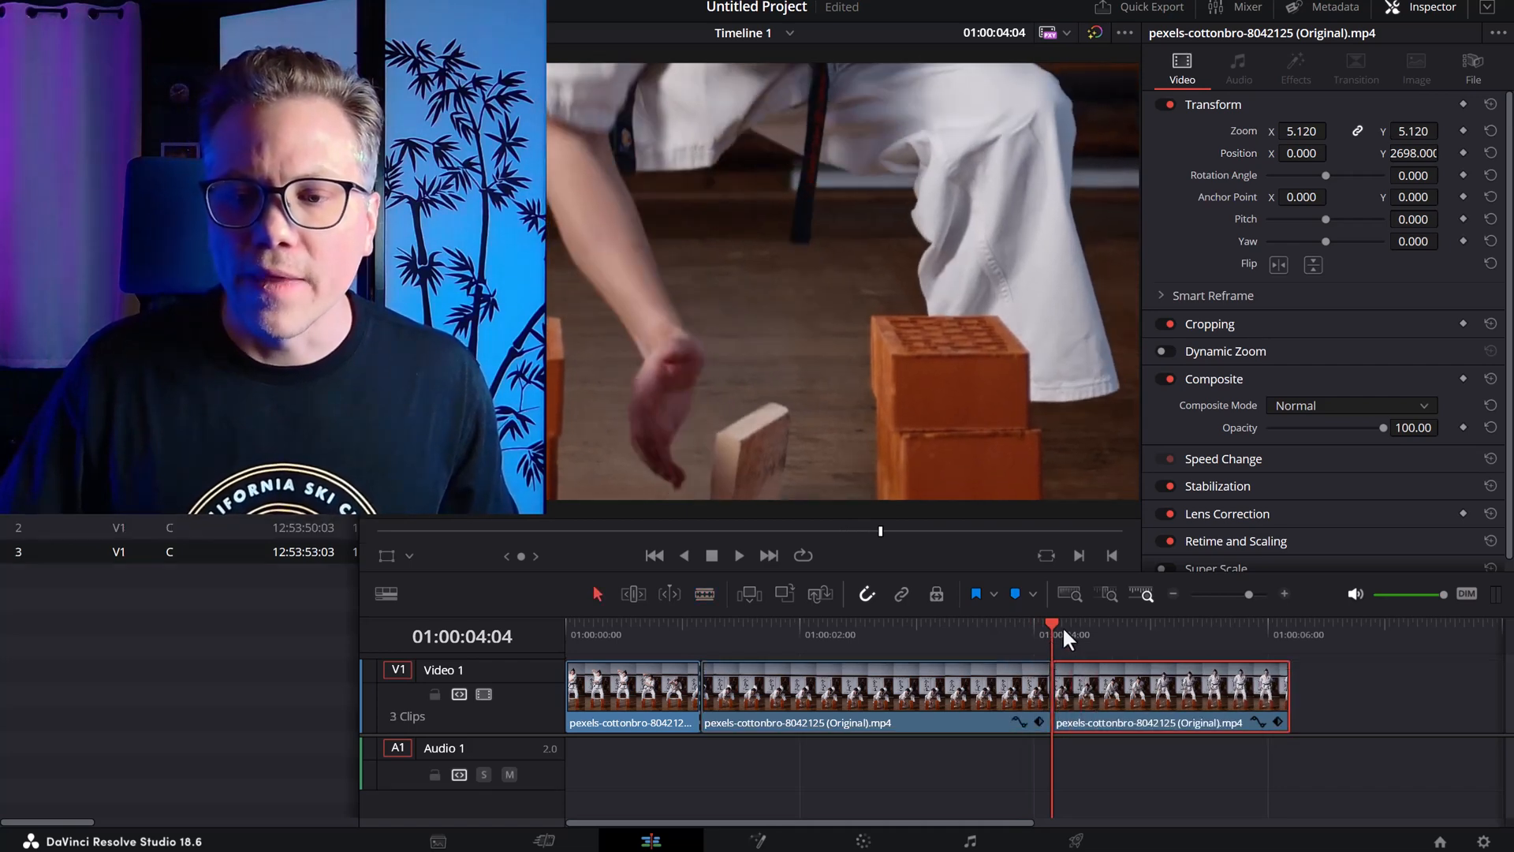
{"action": "left_click", "coordinate": [1082, 633]}
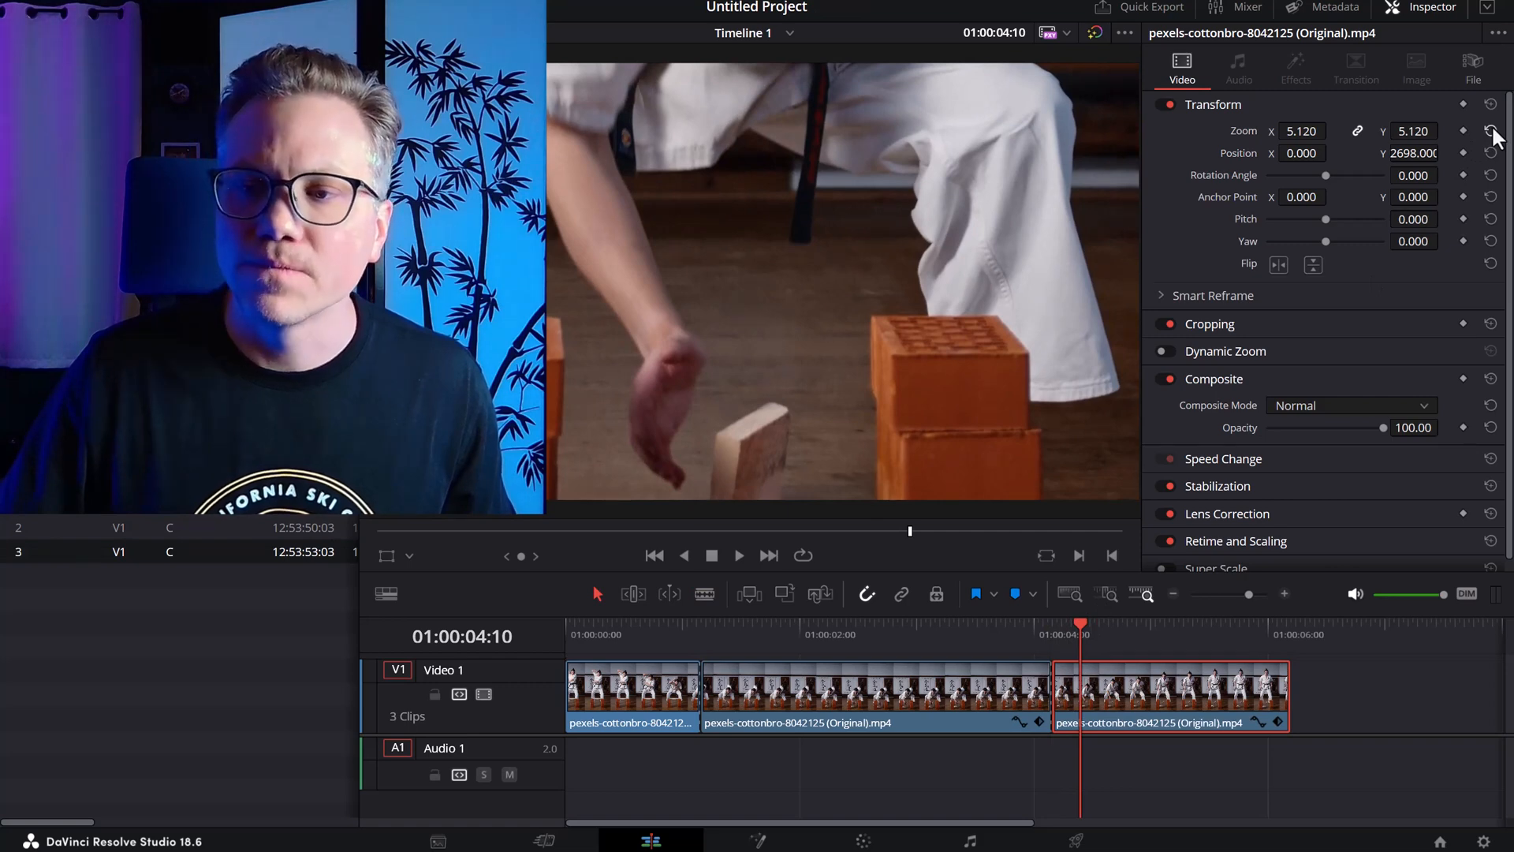
{"action": "left_click", "coordinate": [1491, 131]}
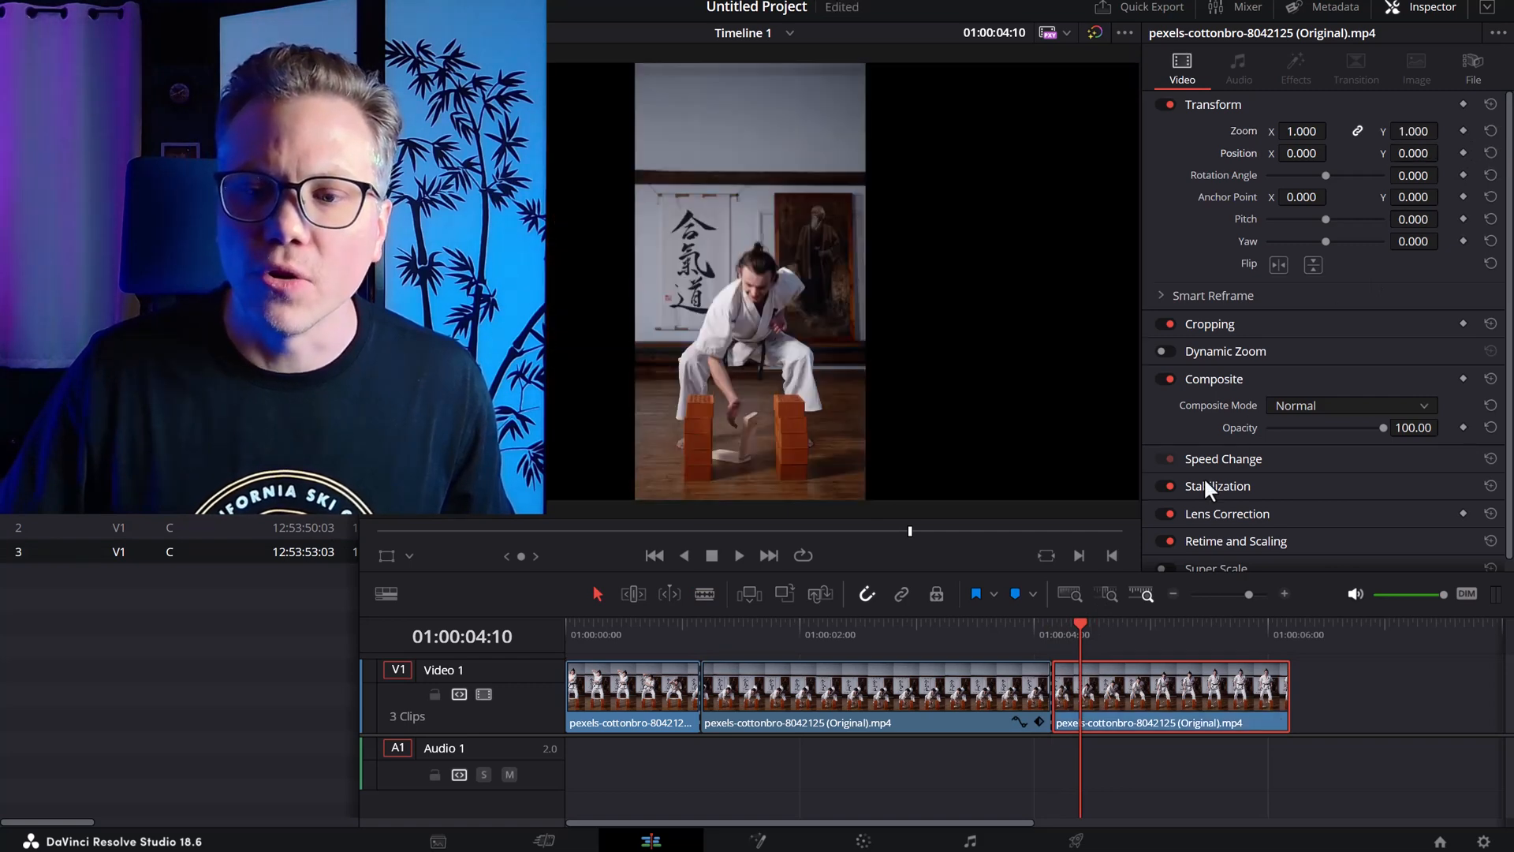
{"action": "left_click", "coordinate": [651, 628]}
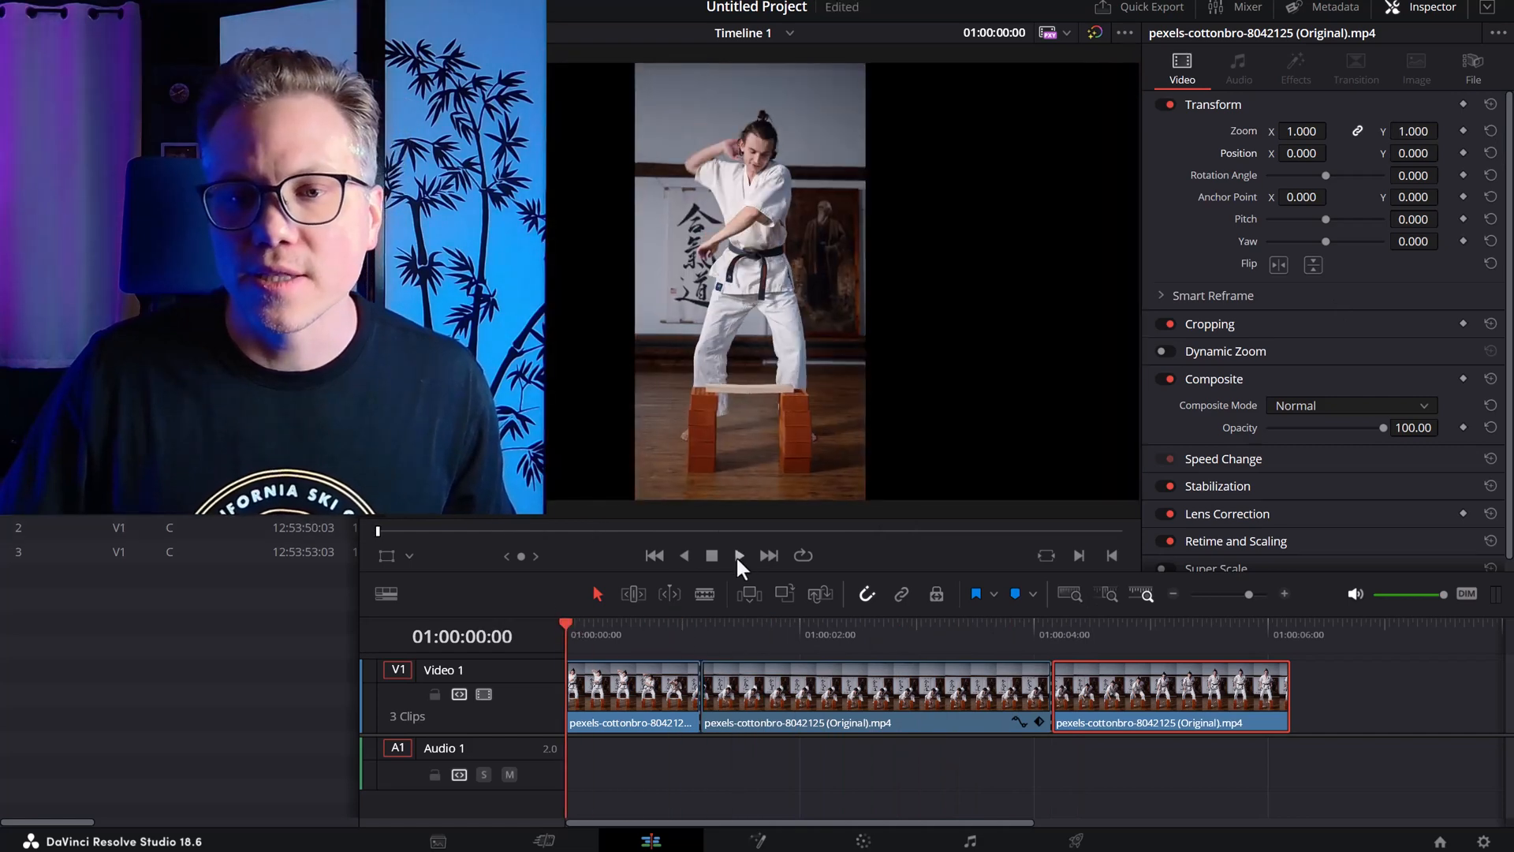
{"action": "left_click", "coordinate": [740, 554]}
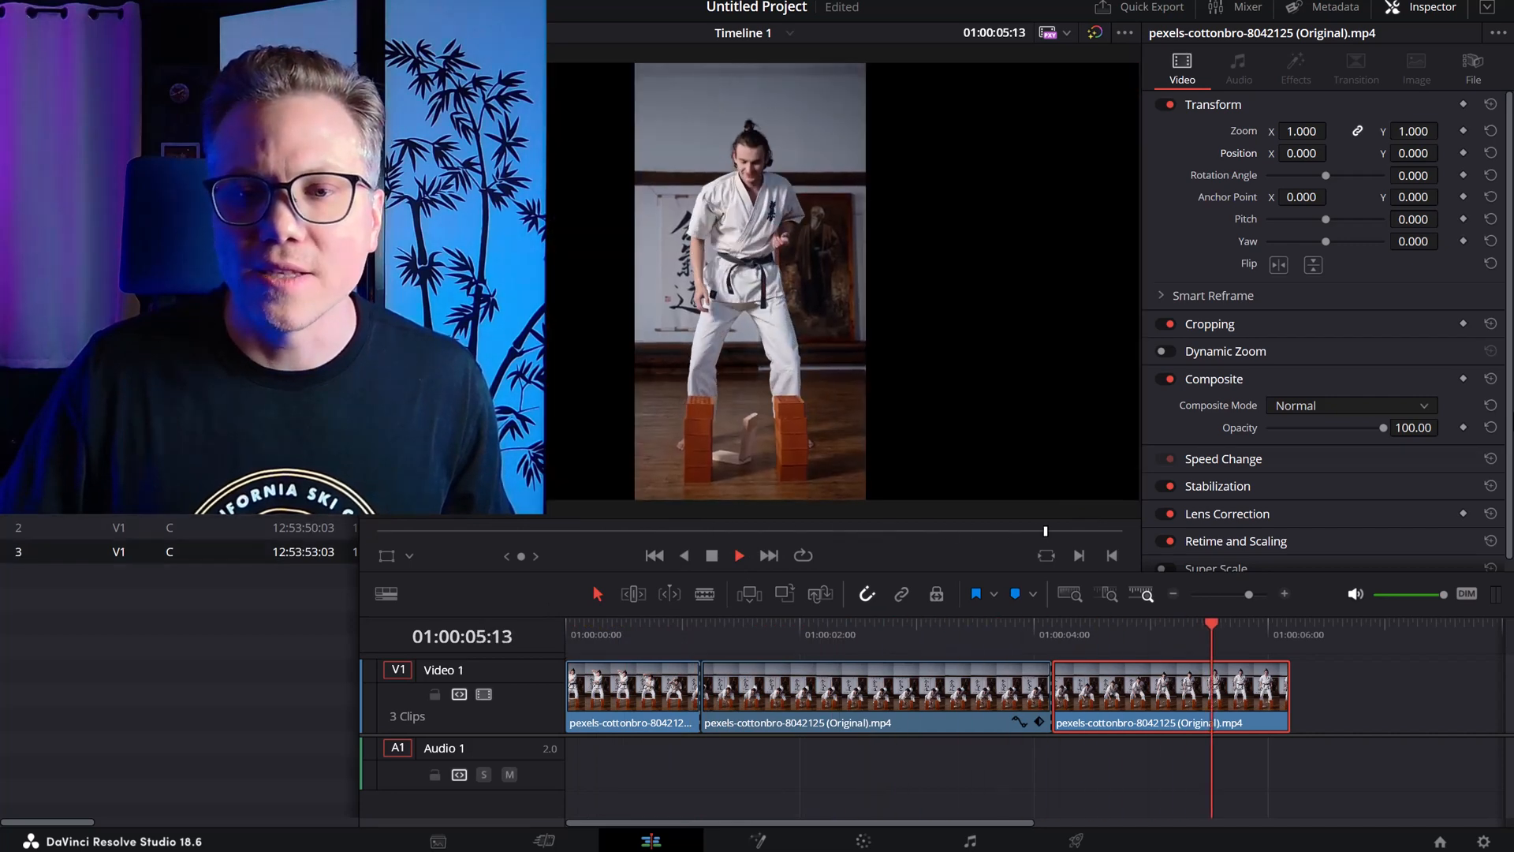
{"action": "left_click", "coordinate": [738, 554]}
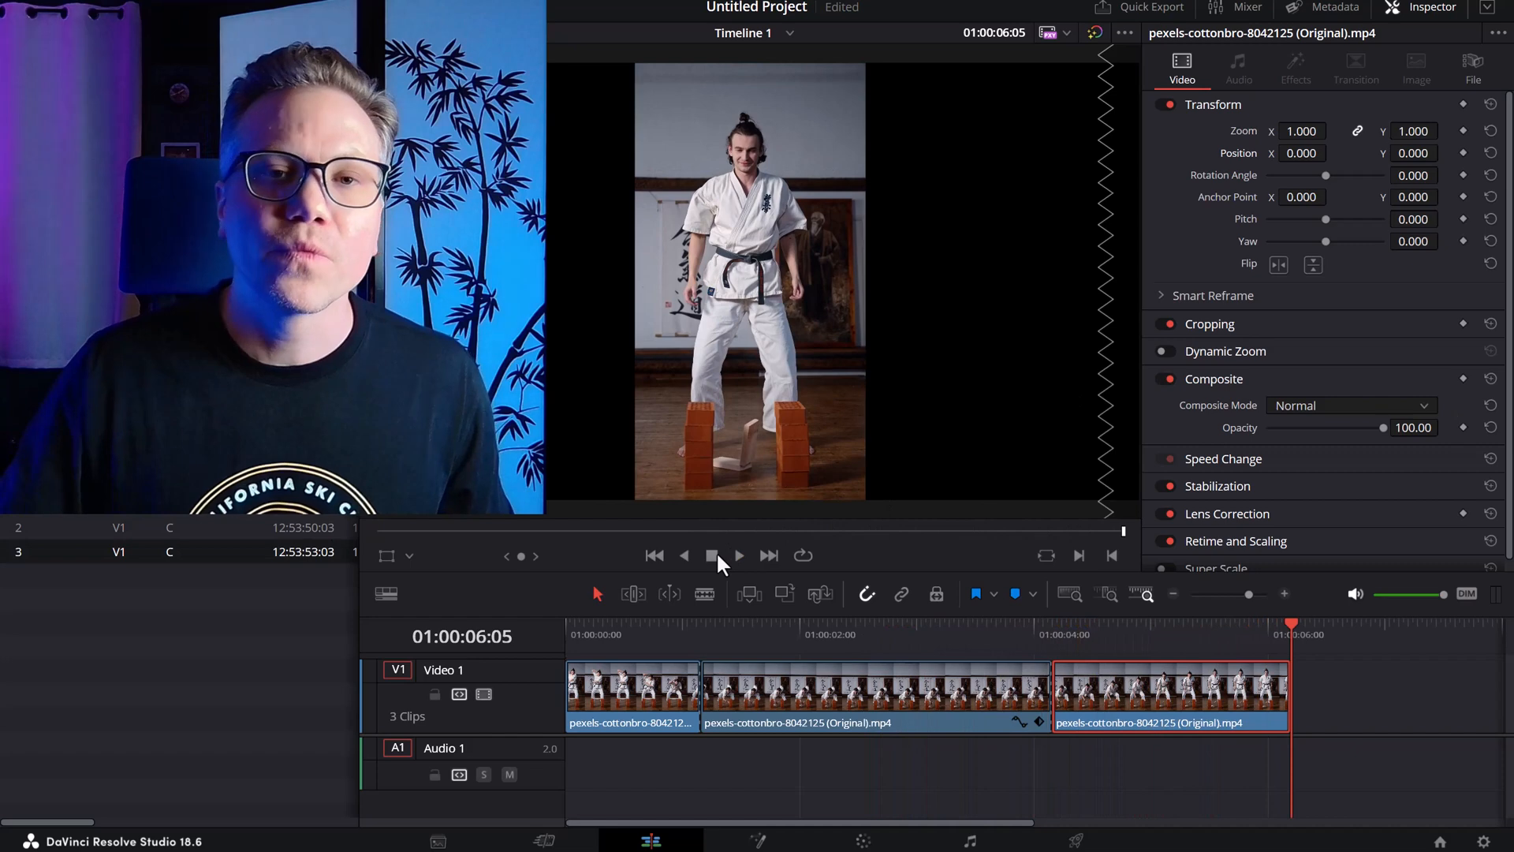
{"action": "mouse_move", "coordinate": [720, 555]}
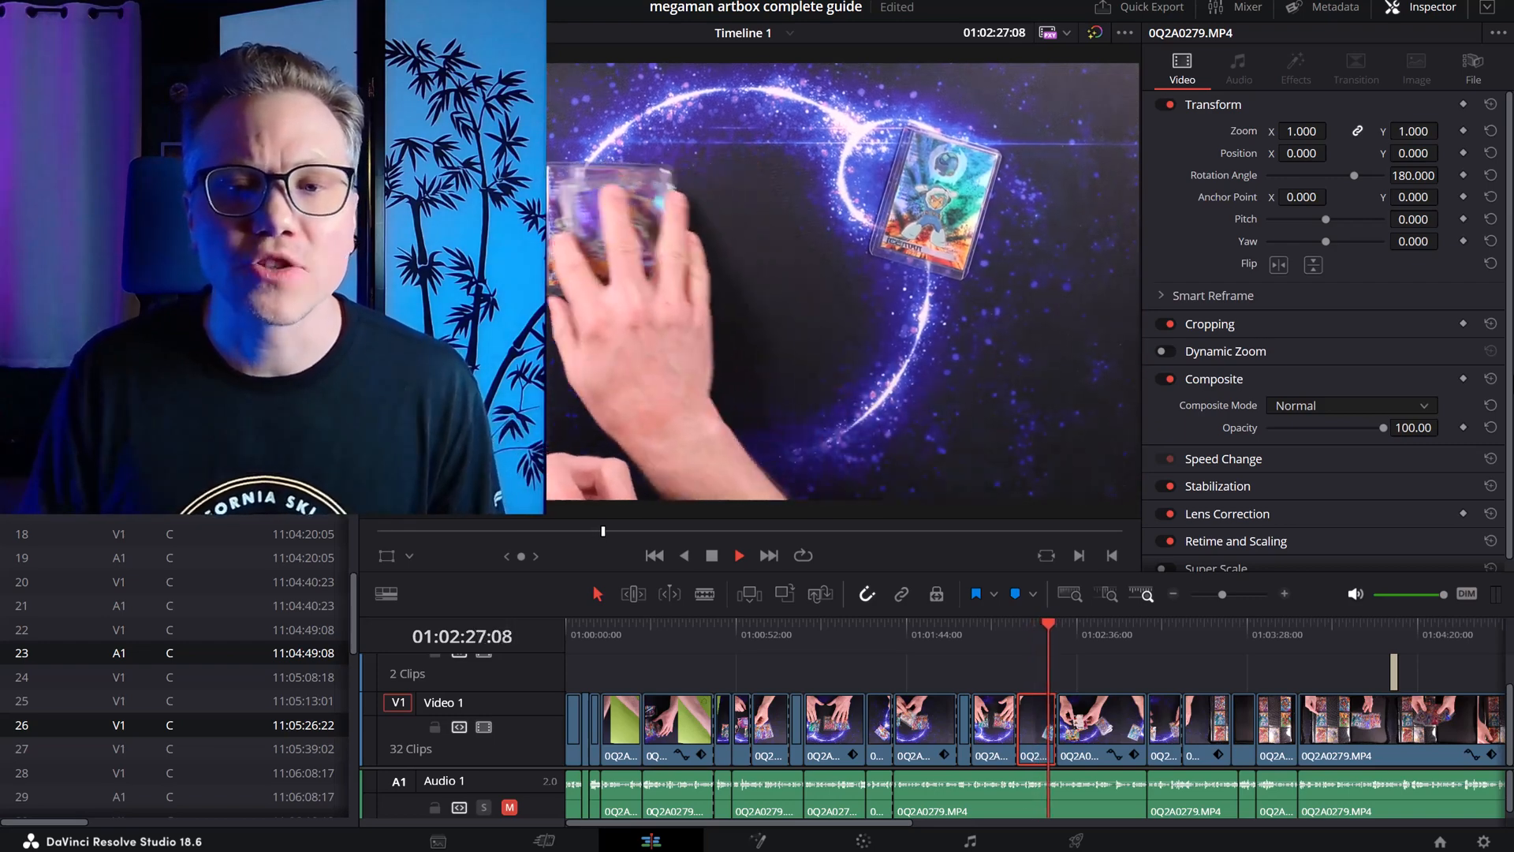
{"action": "left_click", "coordinate": [738, 554]}
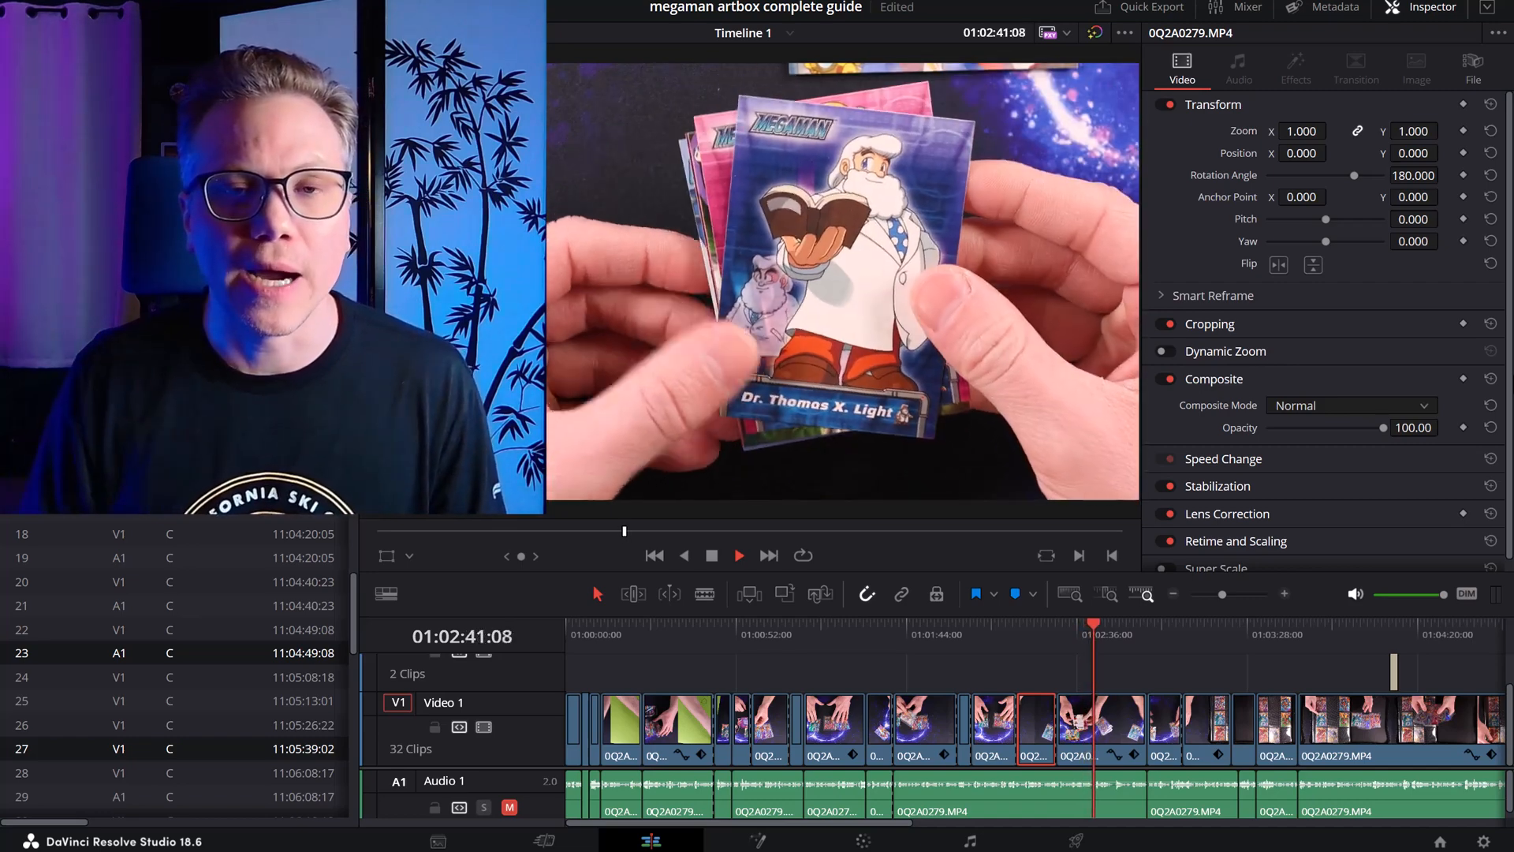
{"action": "left_click", "coordinate": [738, 554]}
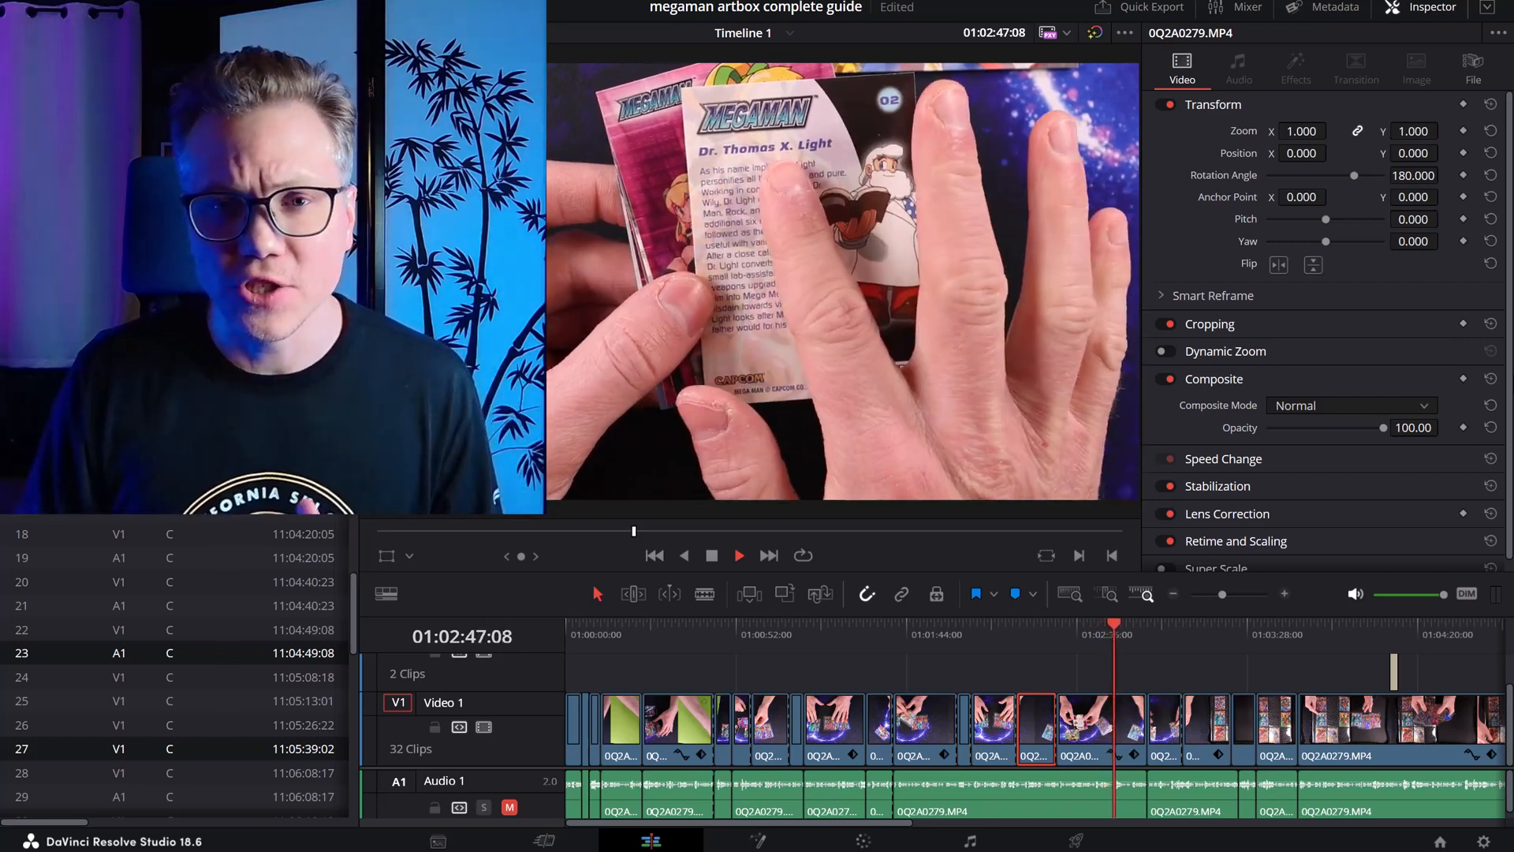
{"action": "left_click", "coordinate": [738, 553]}
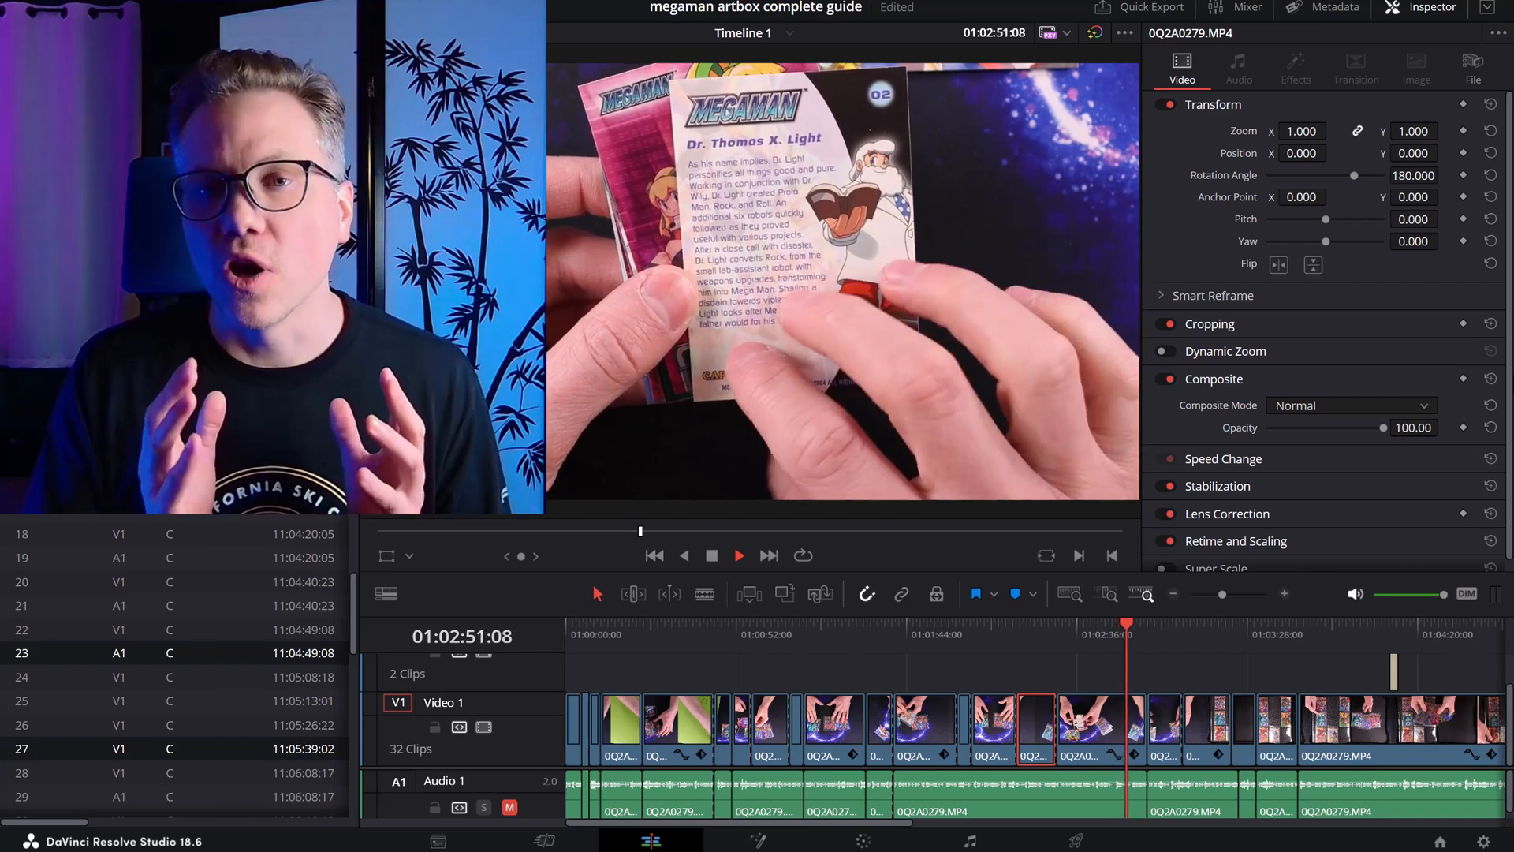
{"action": "left_click", "coordinate": [738, 553]}
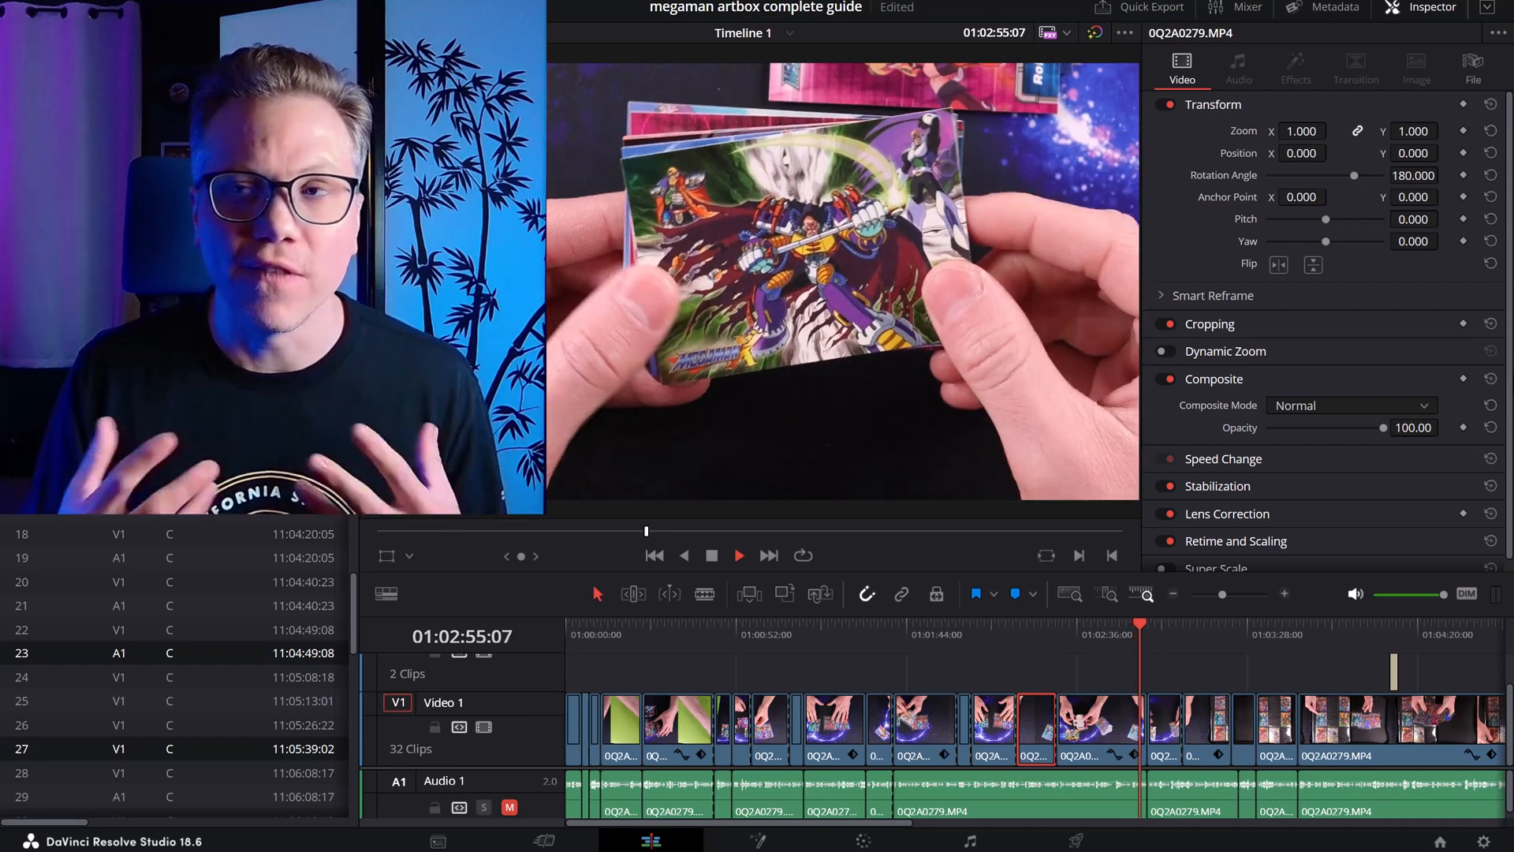
{"action": "left_click", "coordinate": [738, 554]}
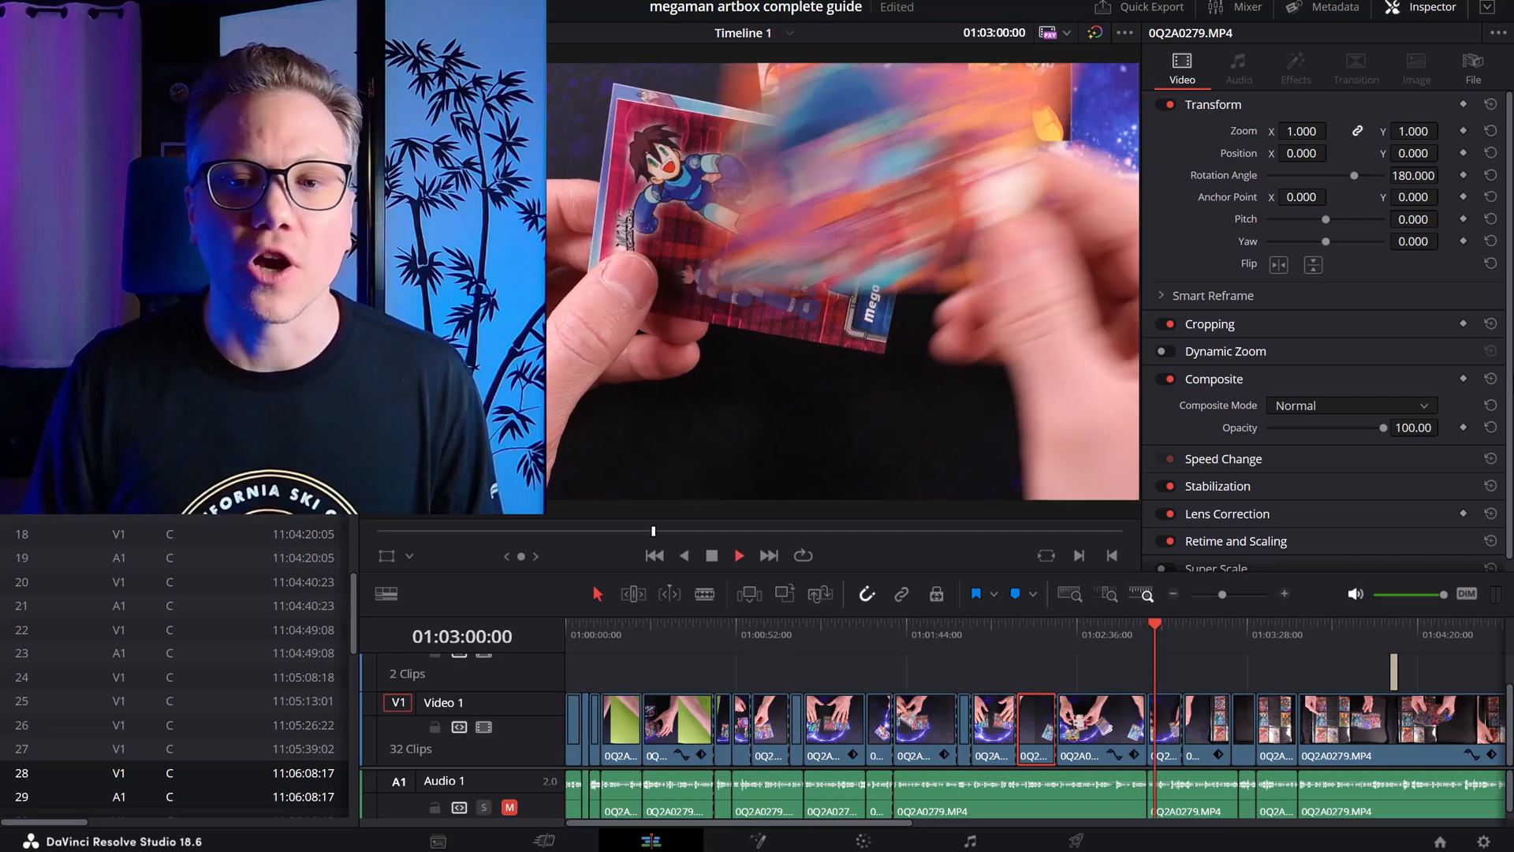
{"action": "left_click", "coordinate": [974, 634]}
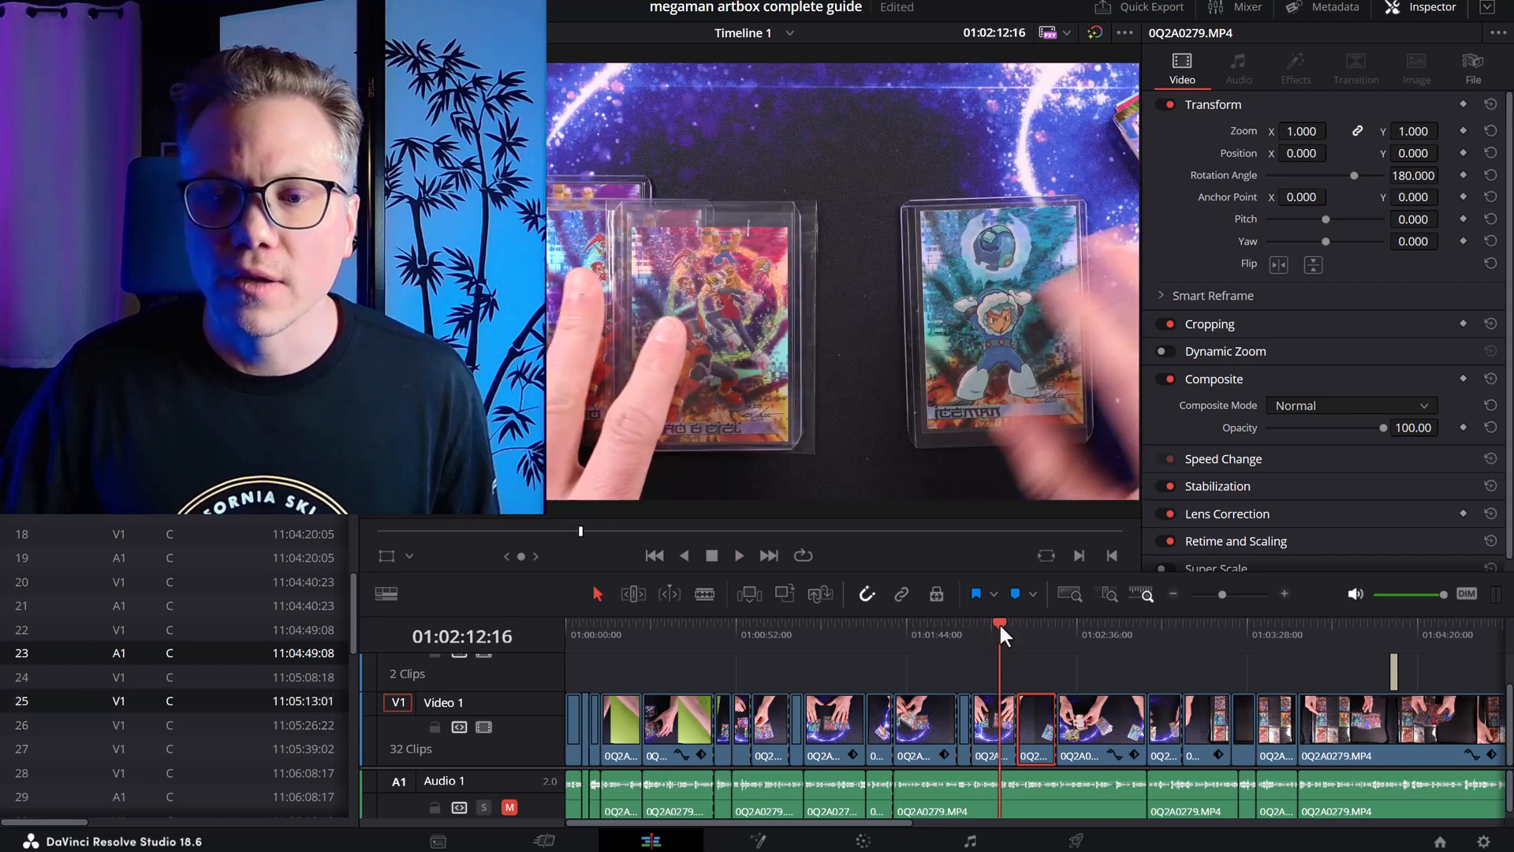
{"action": "left_click", "coordinate": [738, 554]}
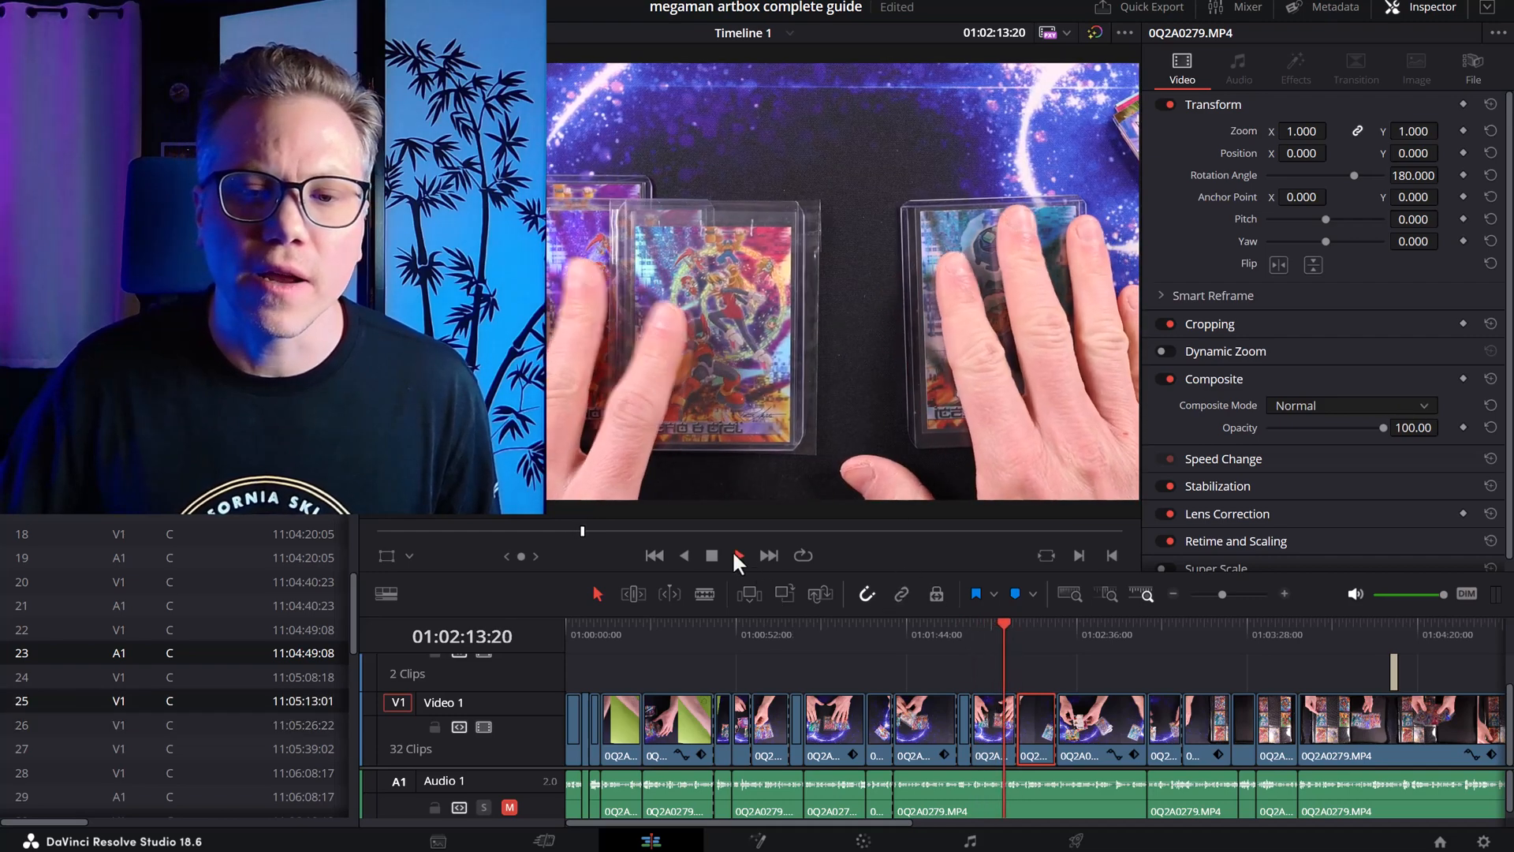
{"action": "left_click", "coordinate": [712, 555]}
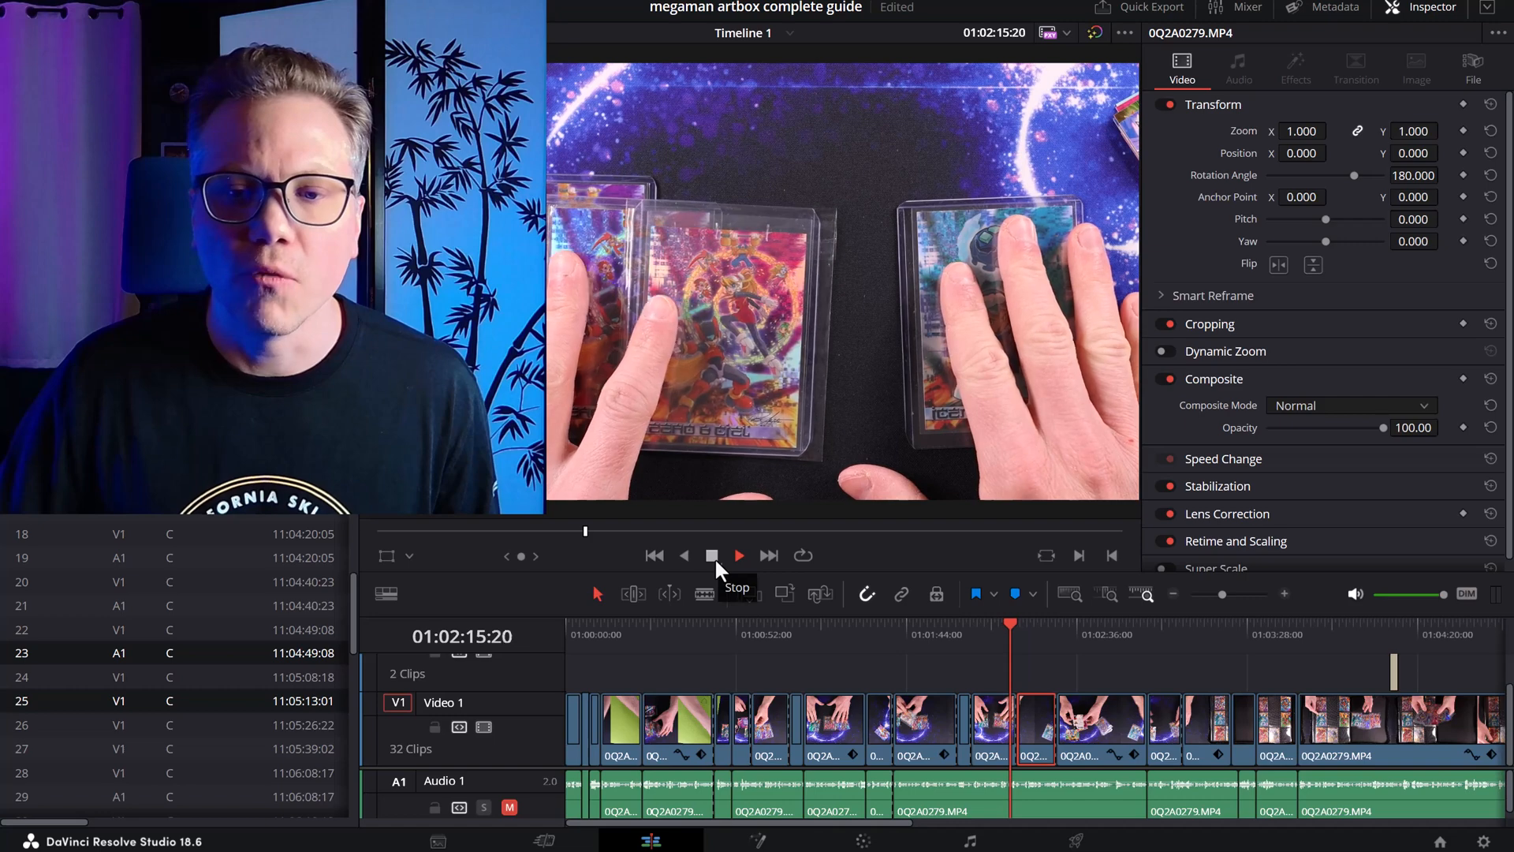
{"action": "left_click", "coordinate": [738, 555]}
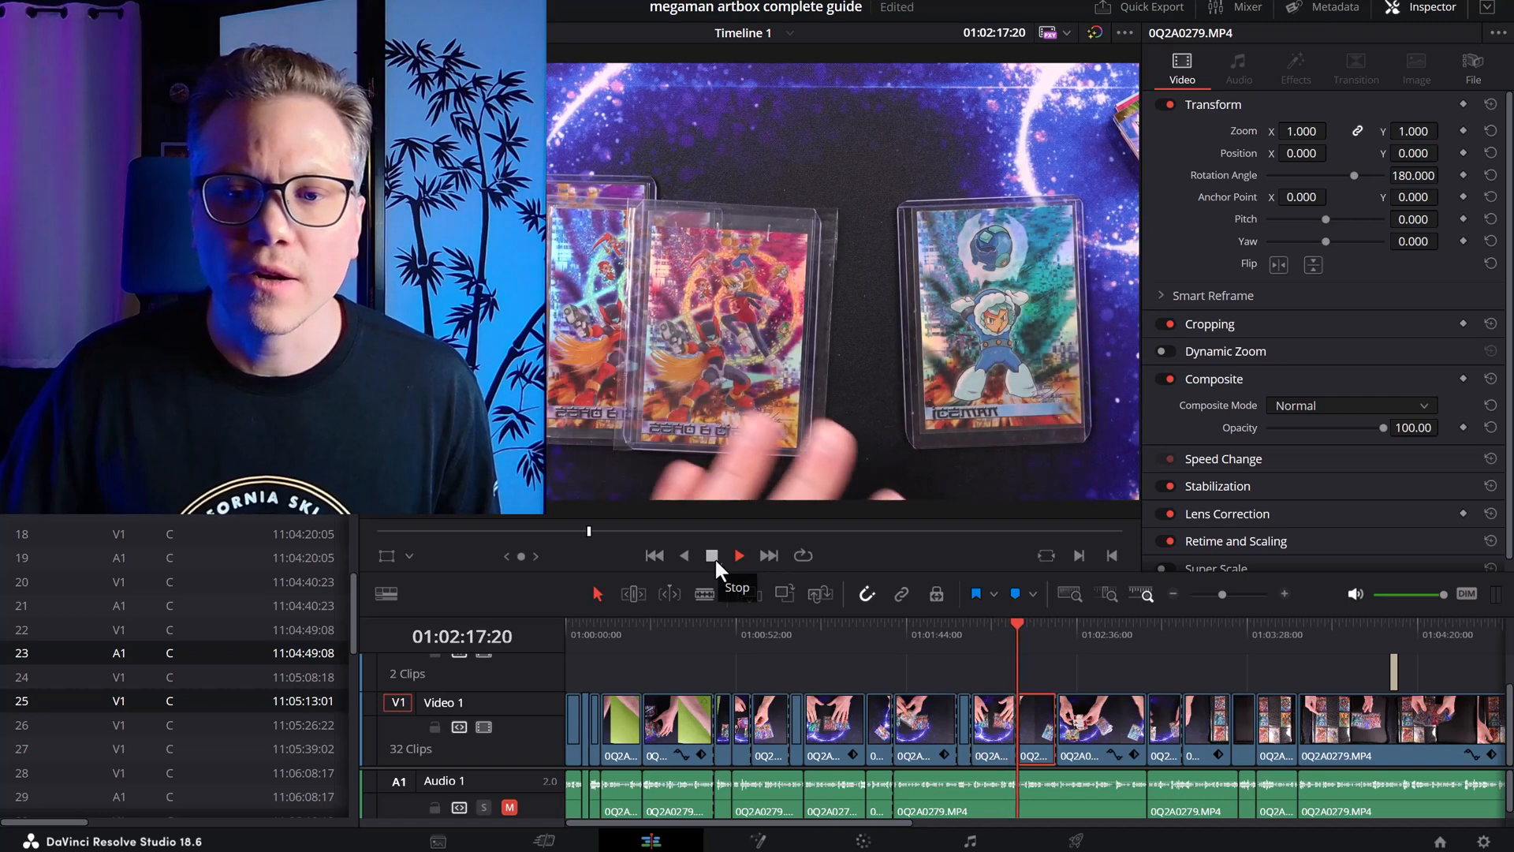
{"action": "left_click", "coordinate": [738, 554]}
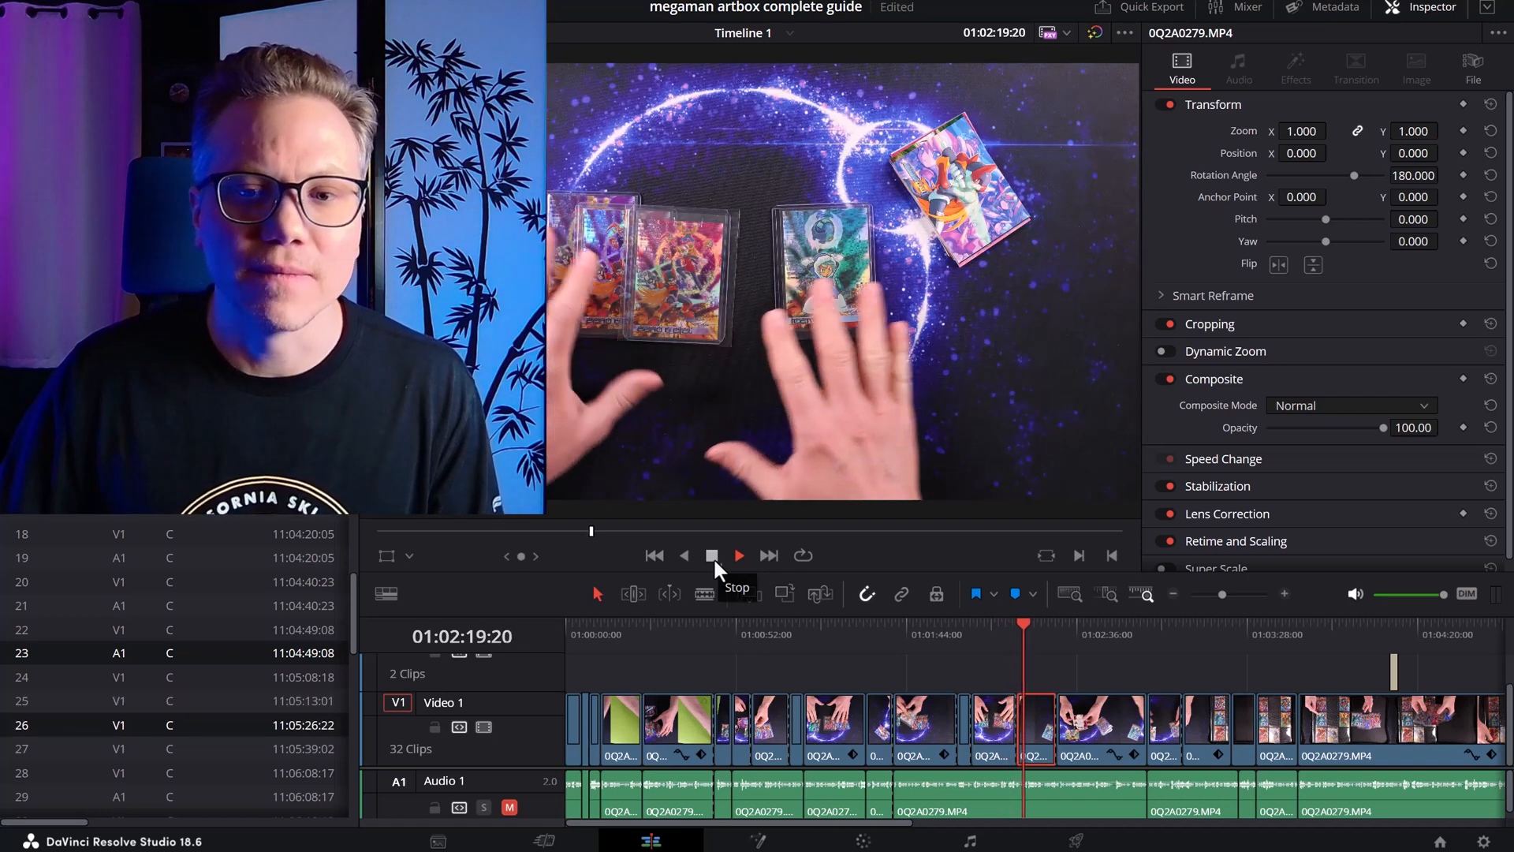
{"action": "left_click", "coordinate": [738, 555]}
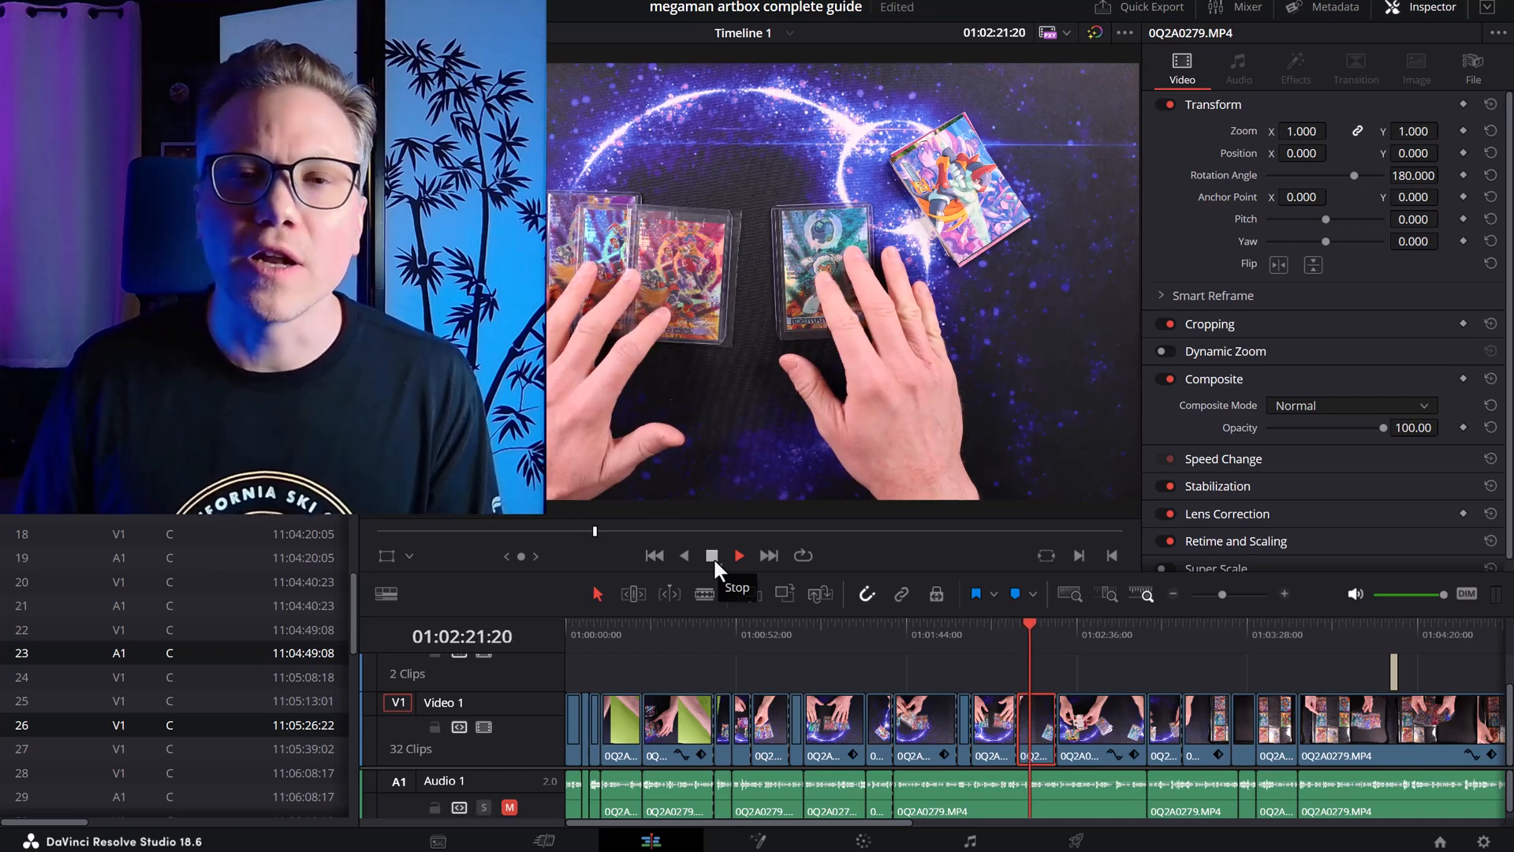
{"action": "left_click", "coordinate": [738, 553]}
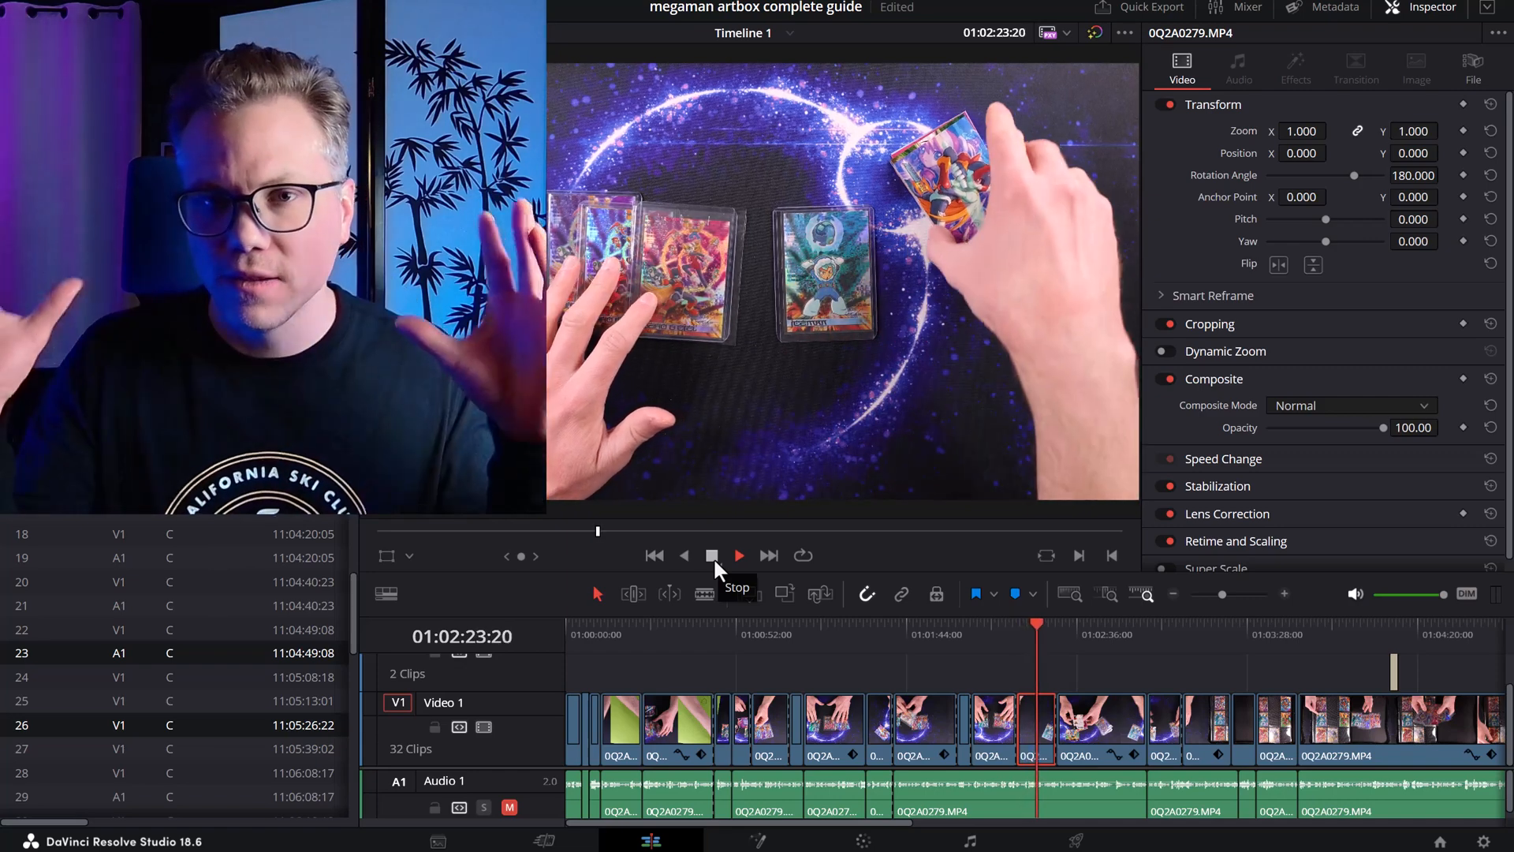
{"action": "left_click", "coordinate": [738, 555]}
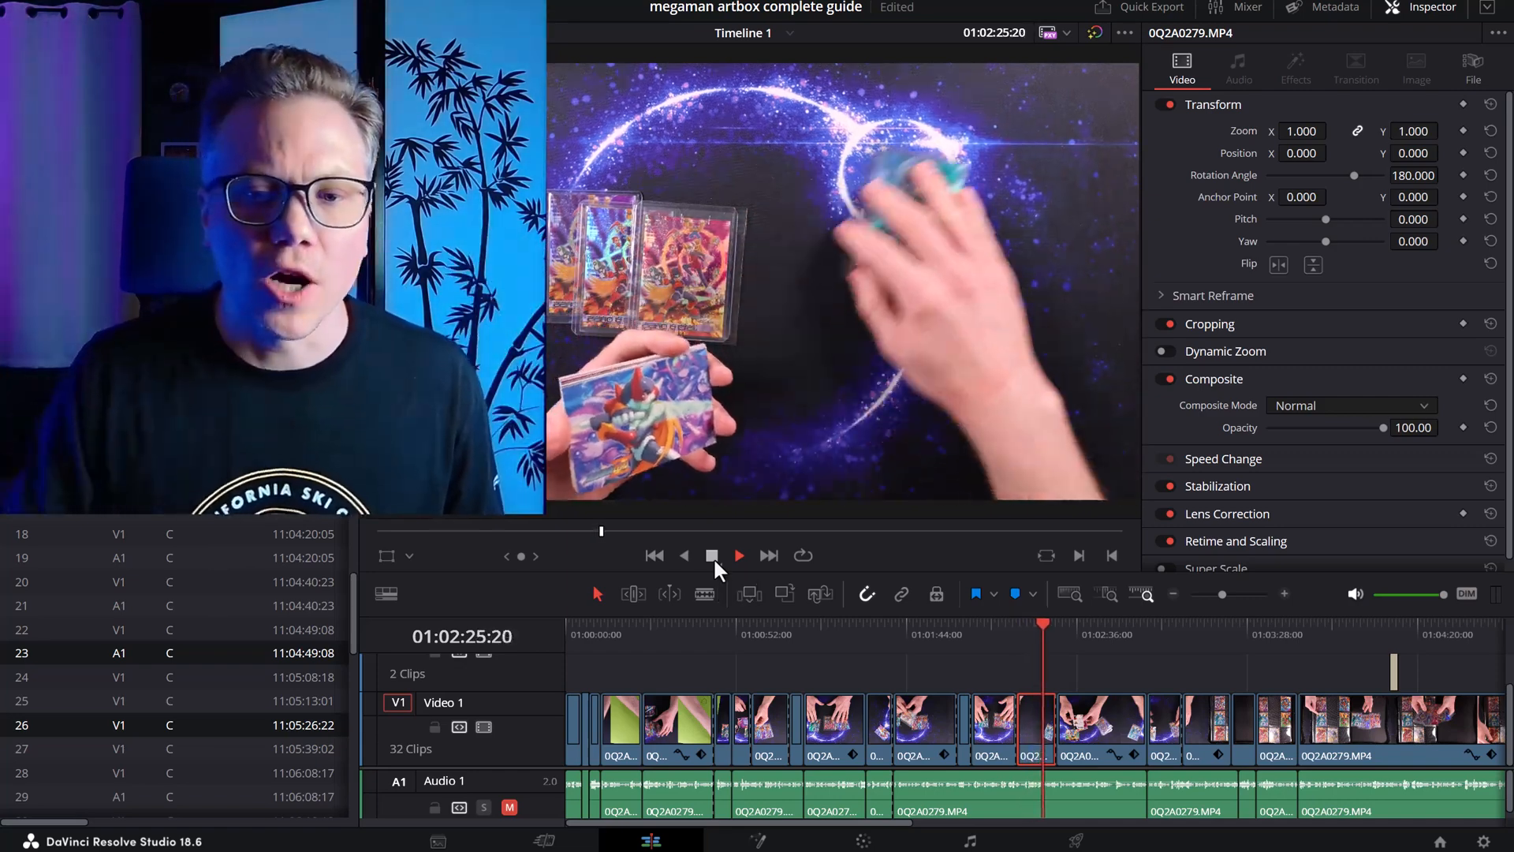
{"action": "left_click", "coordinate": [738, 555]}
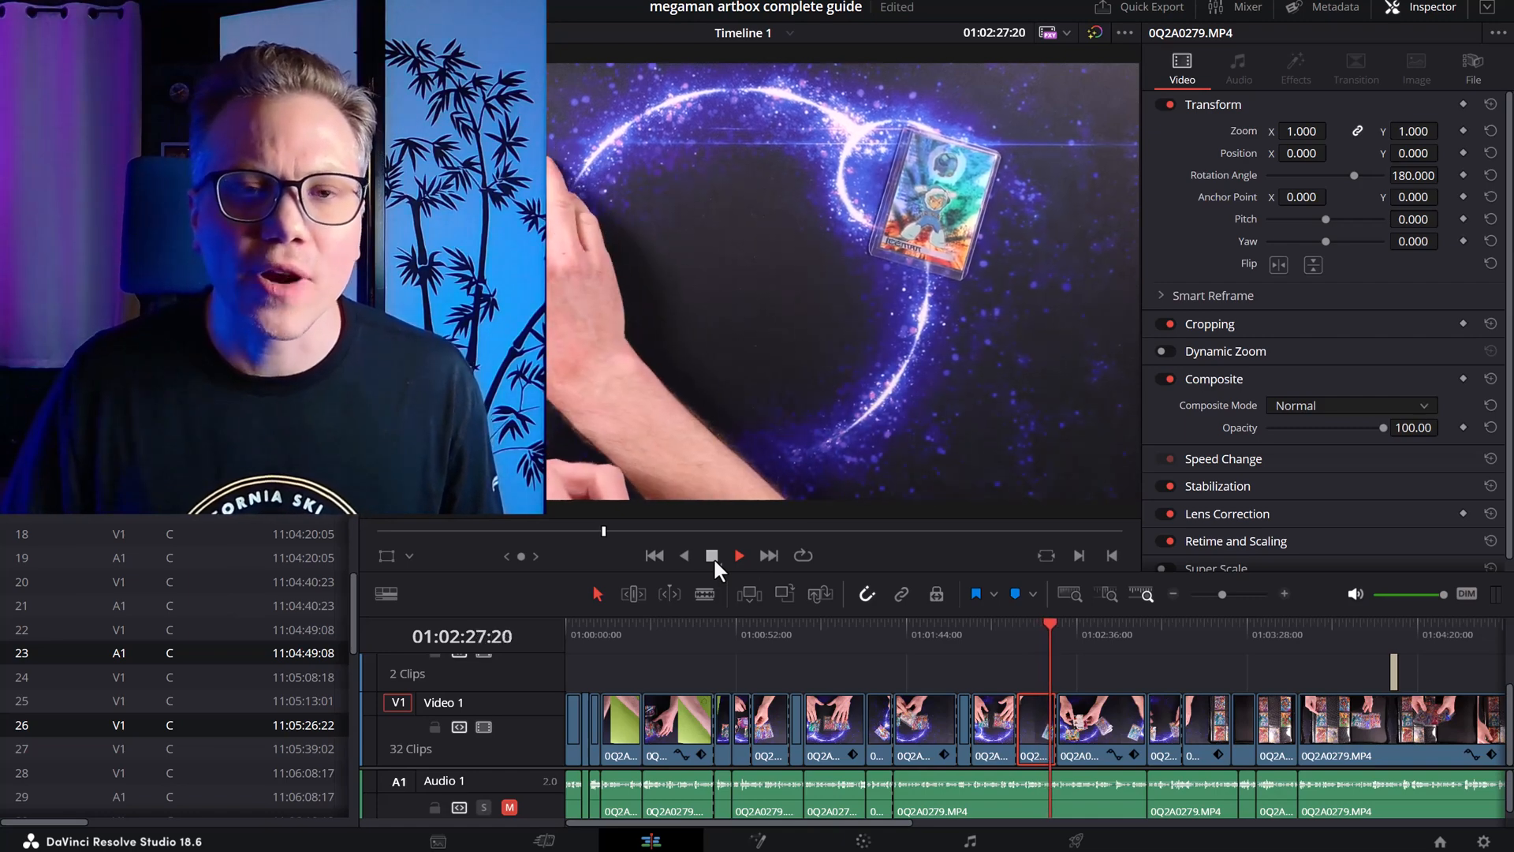
{"action": "left_click", "coordinate": [738, 555]}
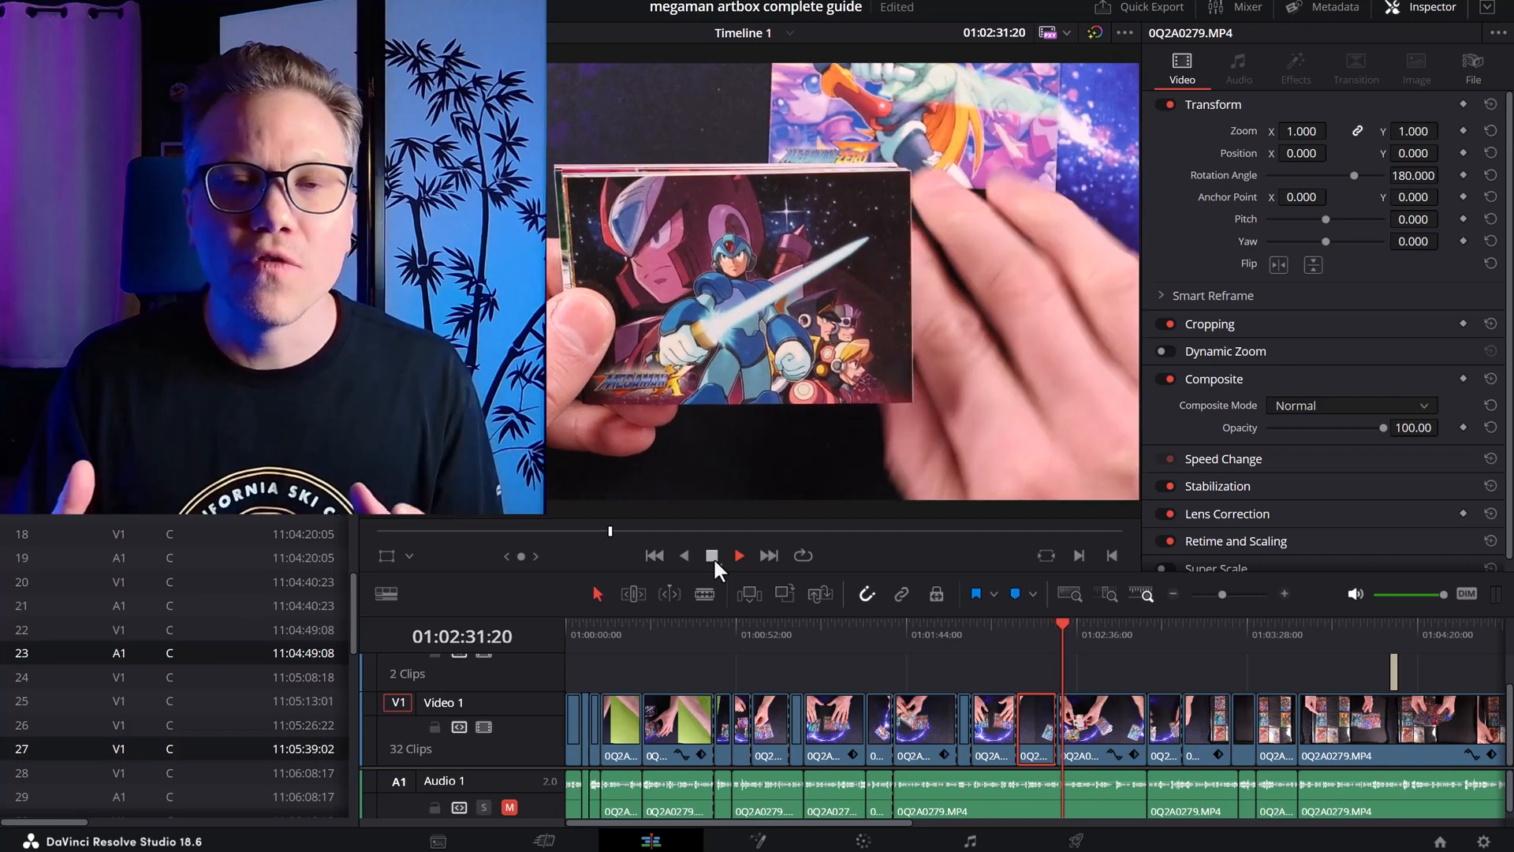
{"action": "left_click", "coordinate": [738, 556]}
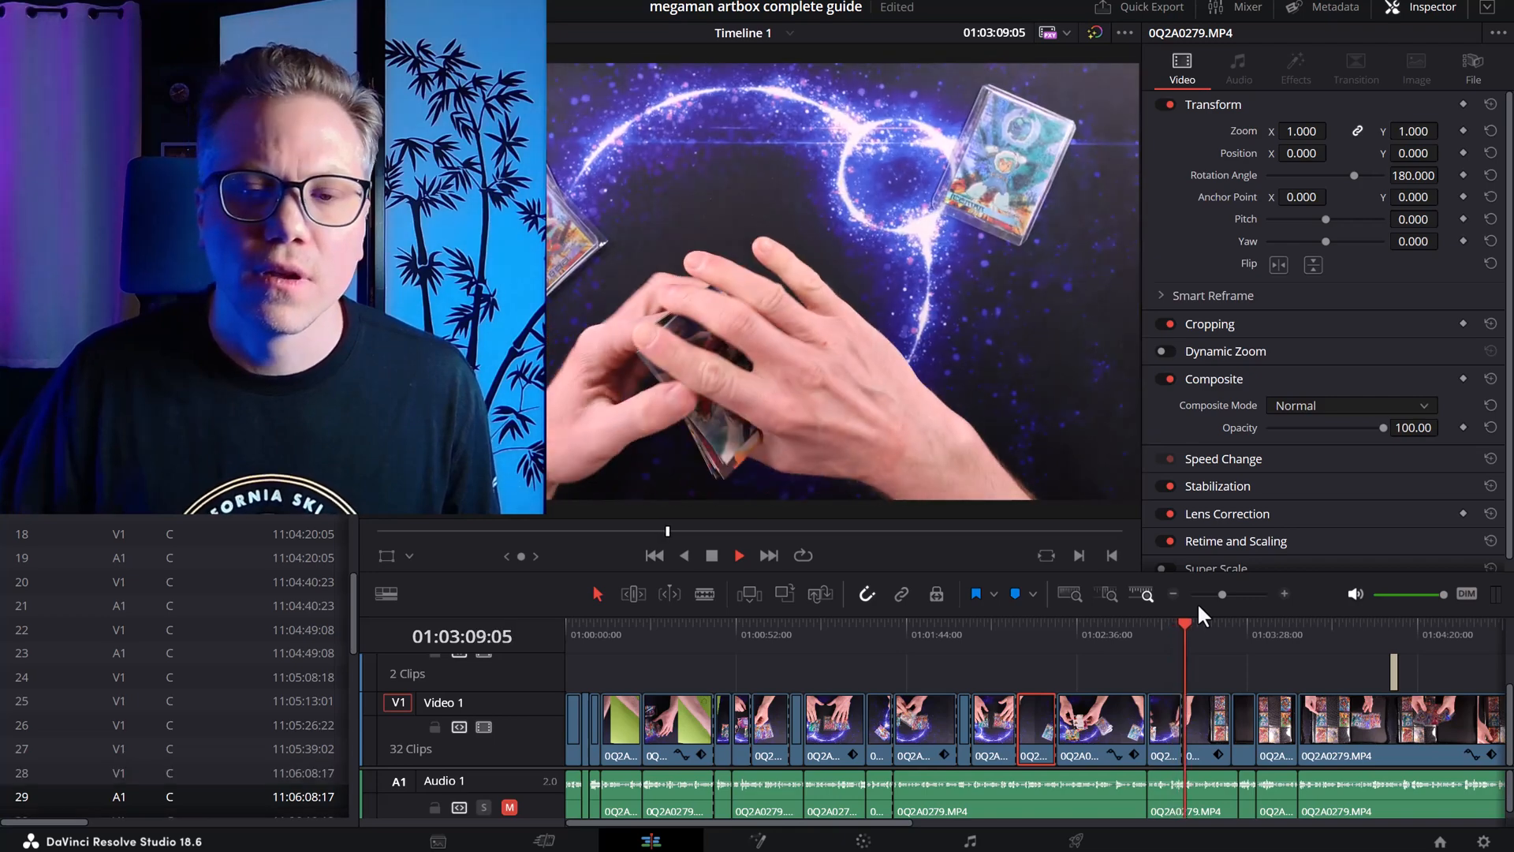
{"action": "left_click", "coordinate": [738, 554]}
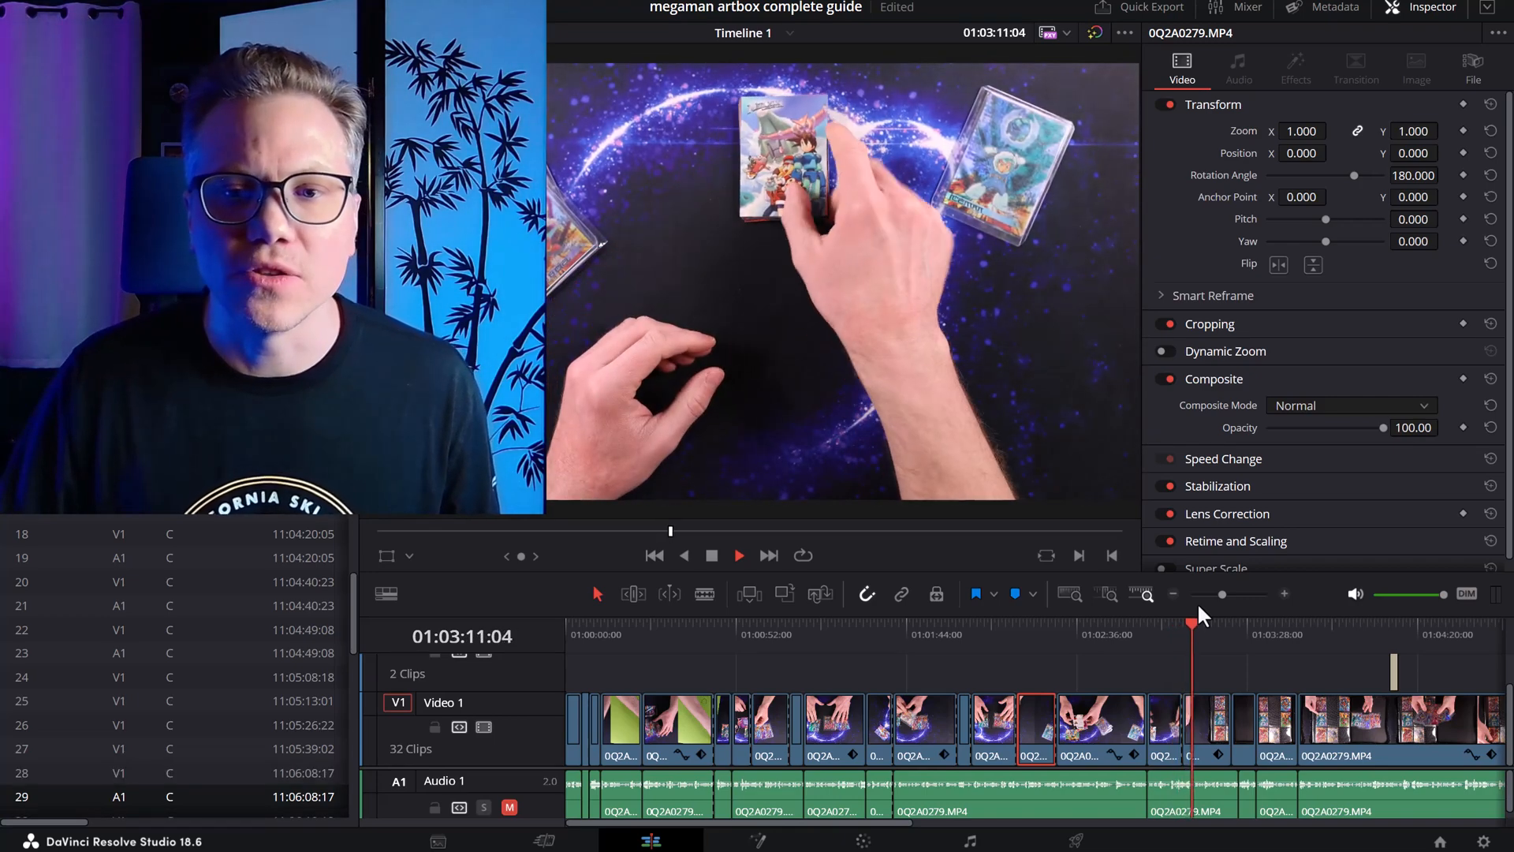
{"action": "left_click", "coordinate": [738, 553]}
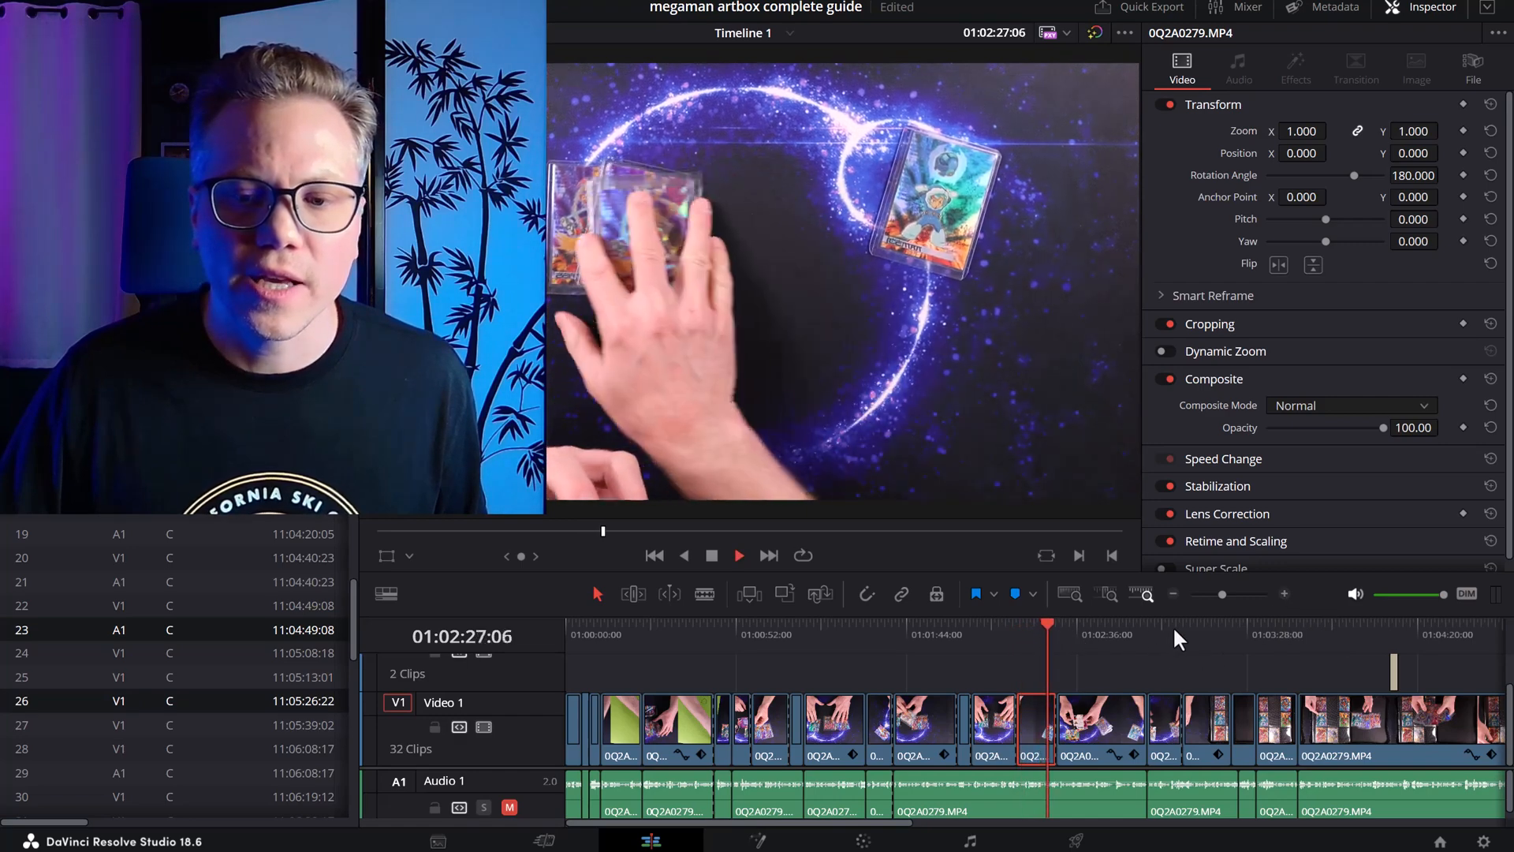
{"action": "left_click", "coordinate": [1057, 626]}
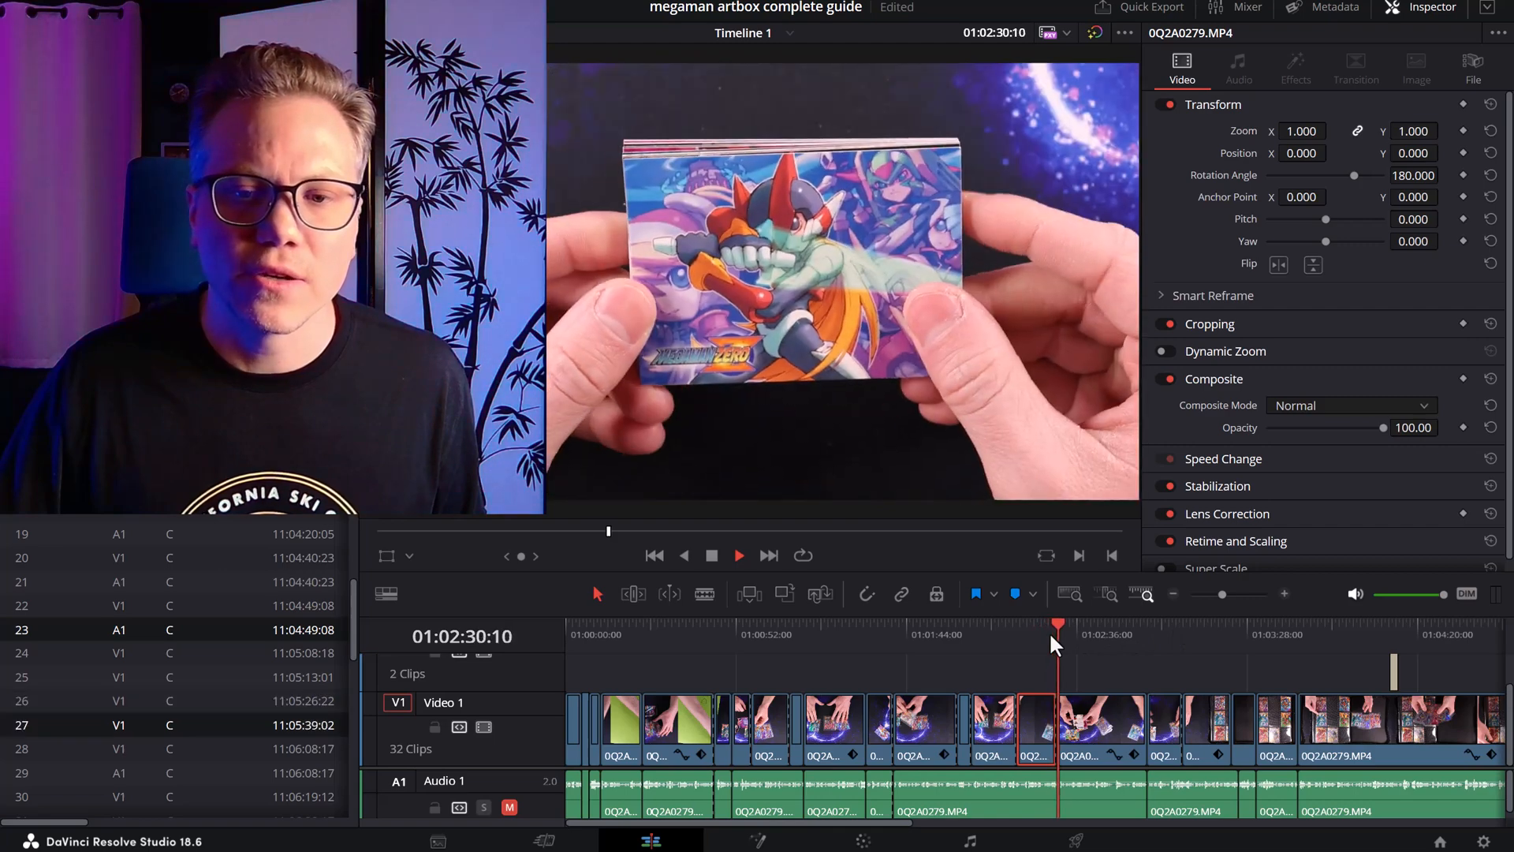